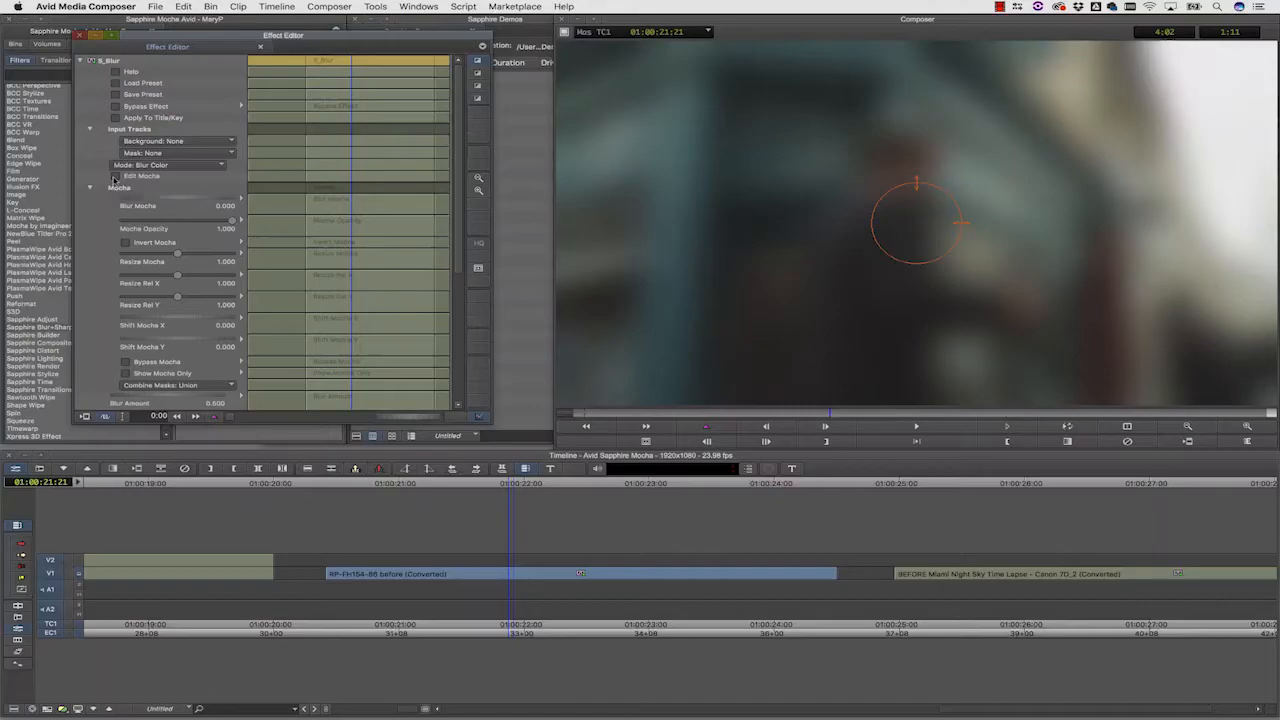
Launch Sapphire Mocha from Edit Mocha in the Effect Editor with the street clip loaded
{"action": "left_click", "coordinate": [142, 175]}
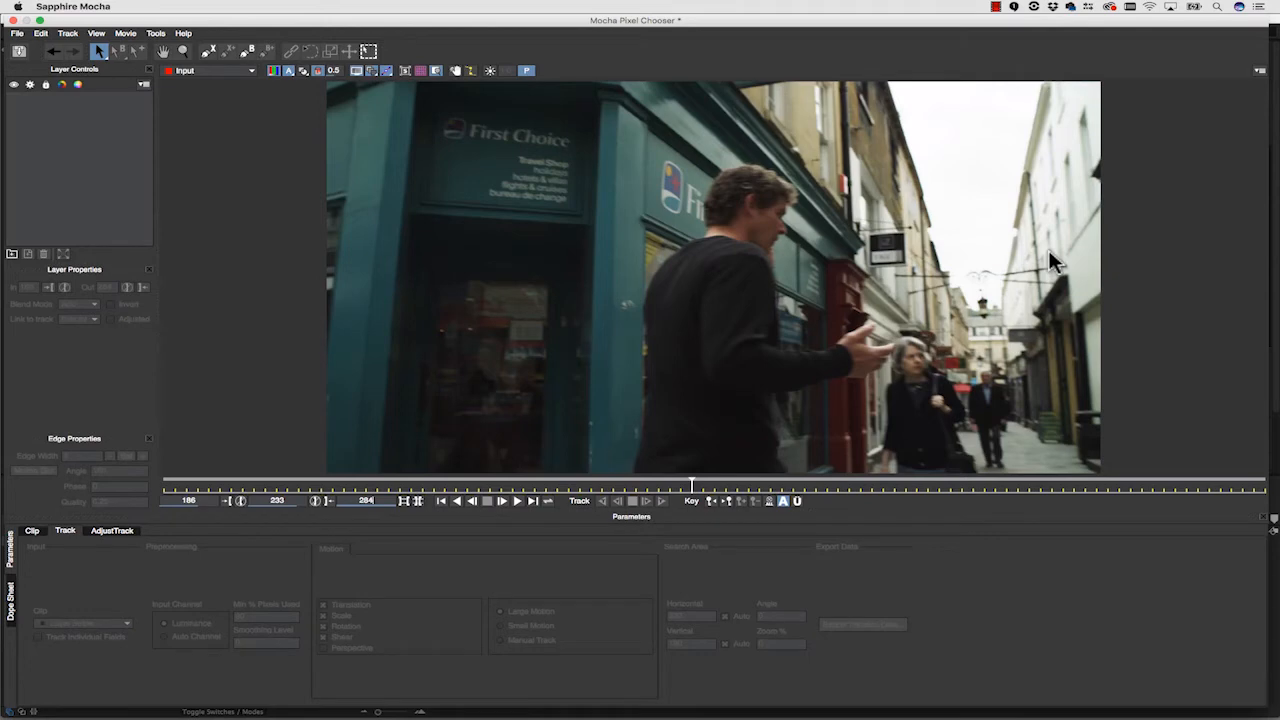
{"action": "mouse_move", "coordinate": [763, 243]}
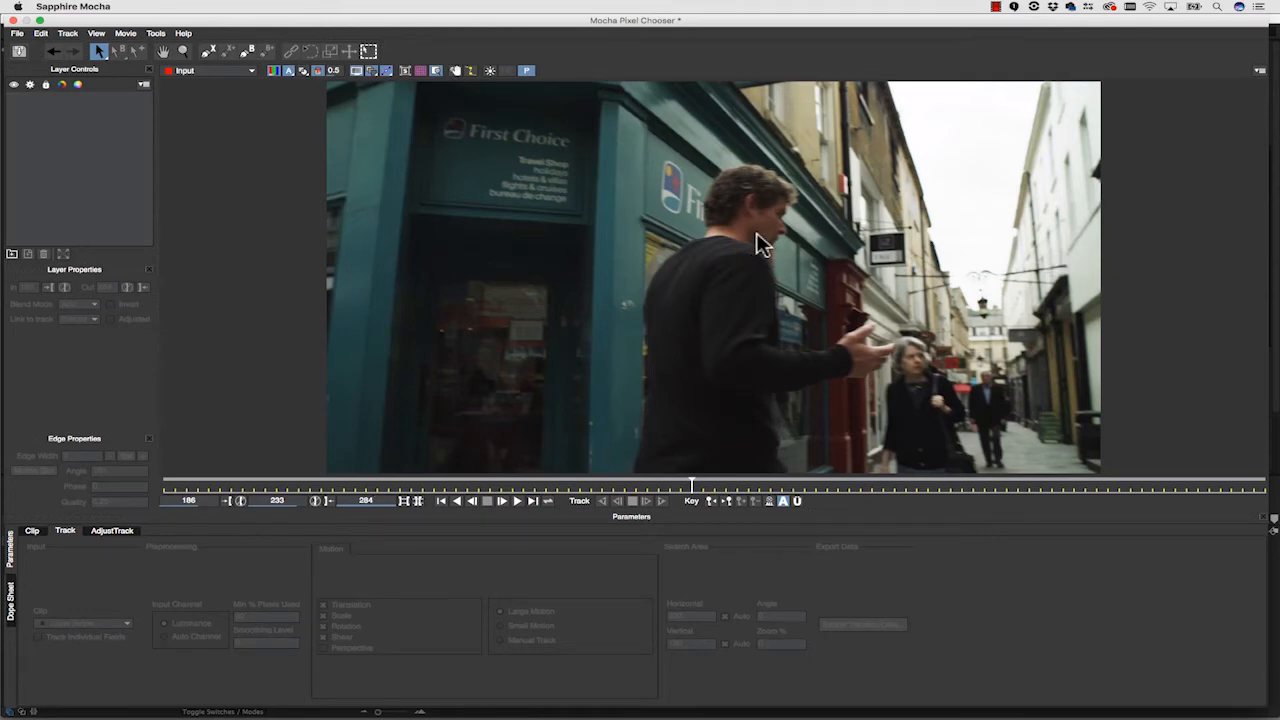
{"action": "mouse_move", "coordinate": [640, 178]}
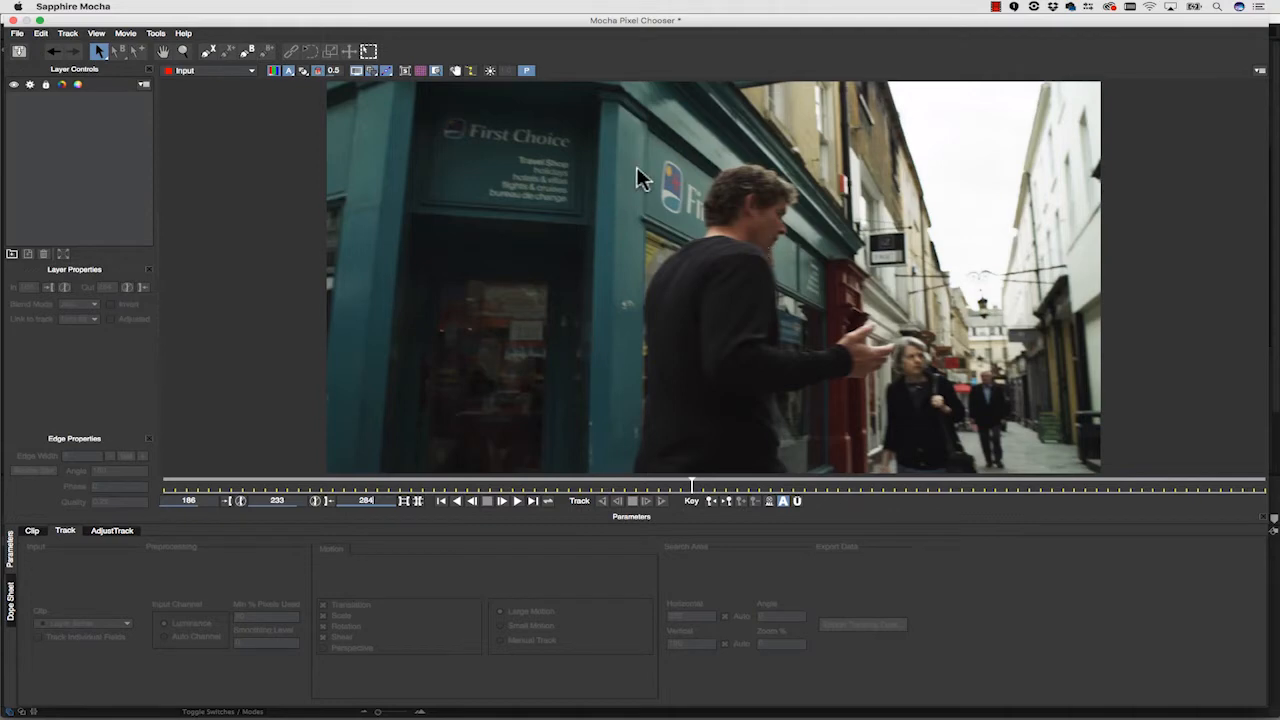
{"action": "mouse_move", "coordinate": [420, 125]}
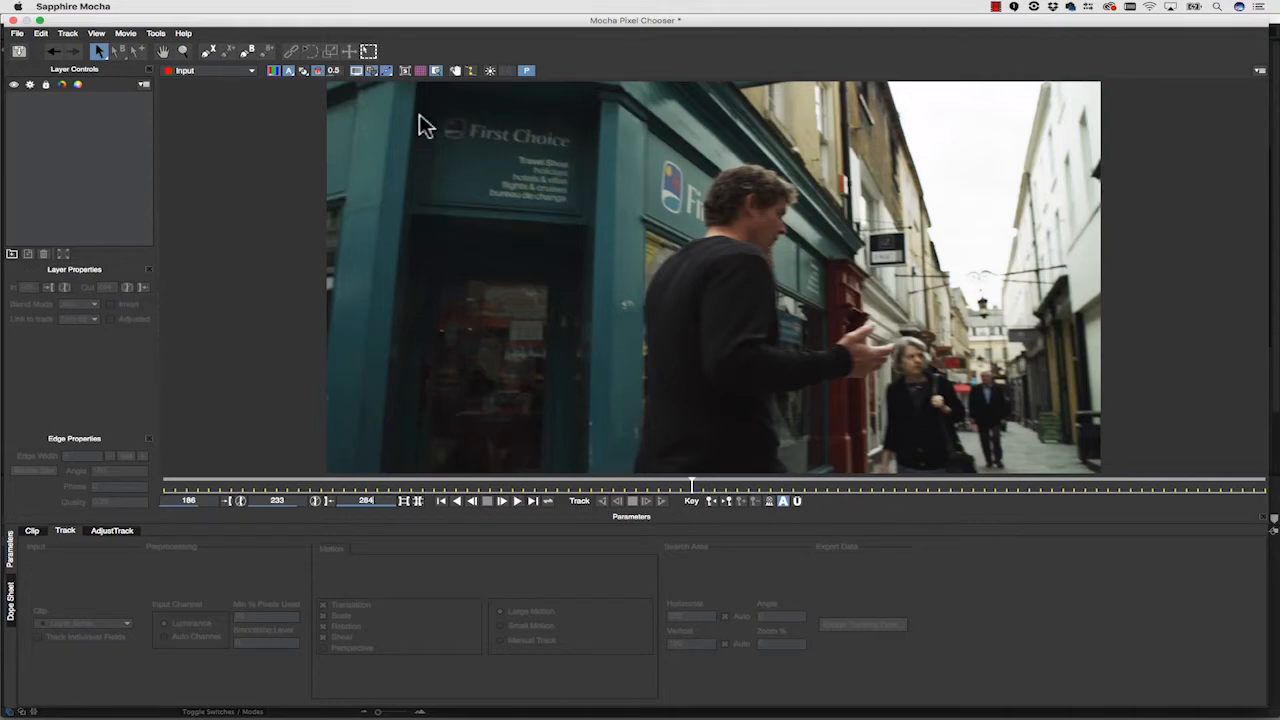
{"action": "mouse_move", "coordinate": [480, 130]}
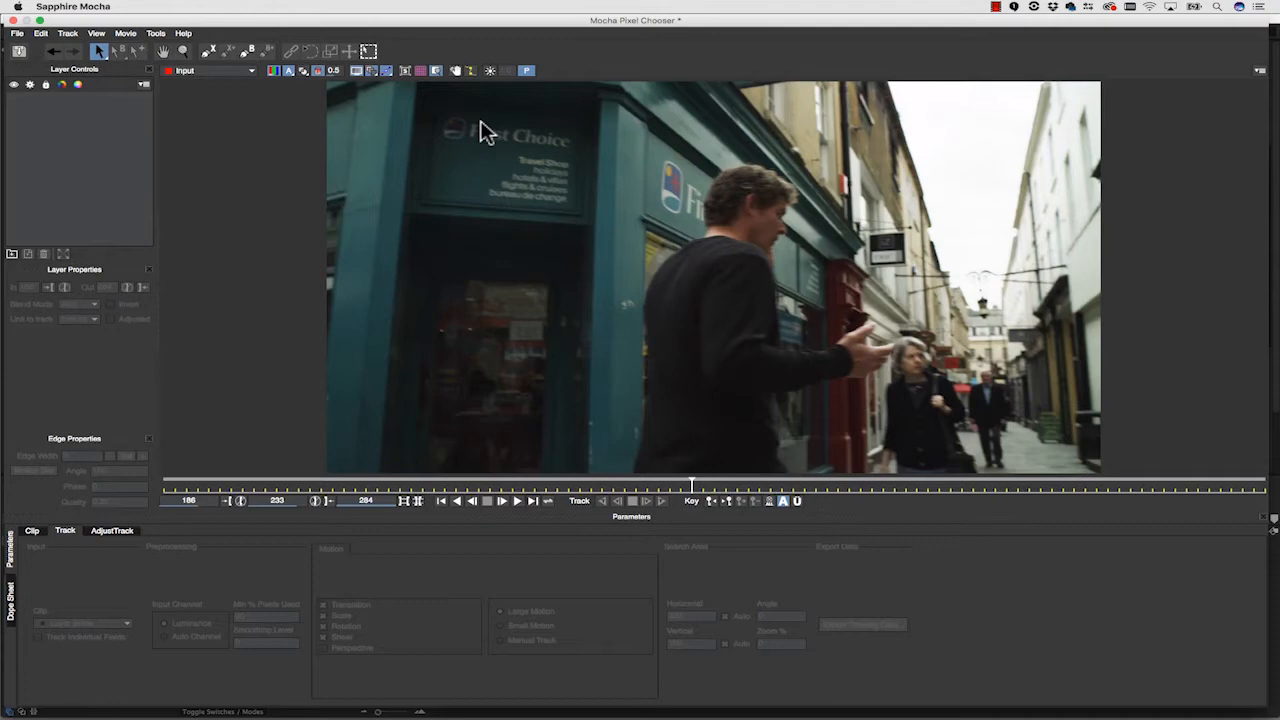
{"action": "mouse_move", "coordinate": [763, 190]}
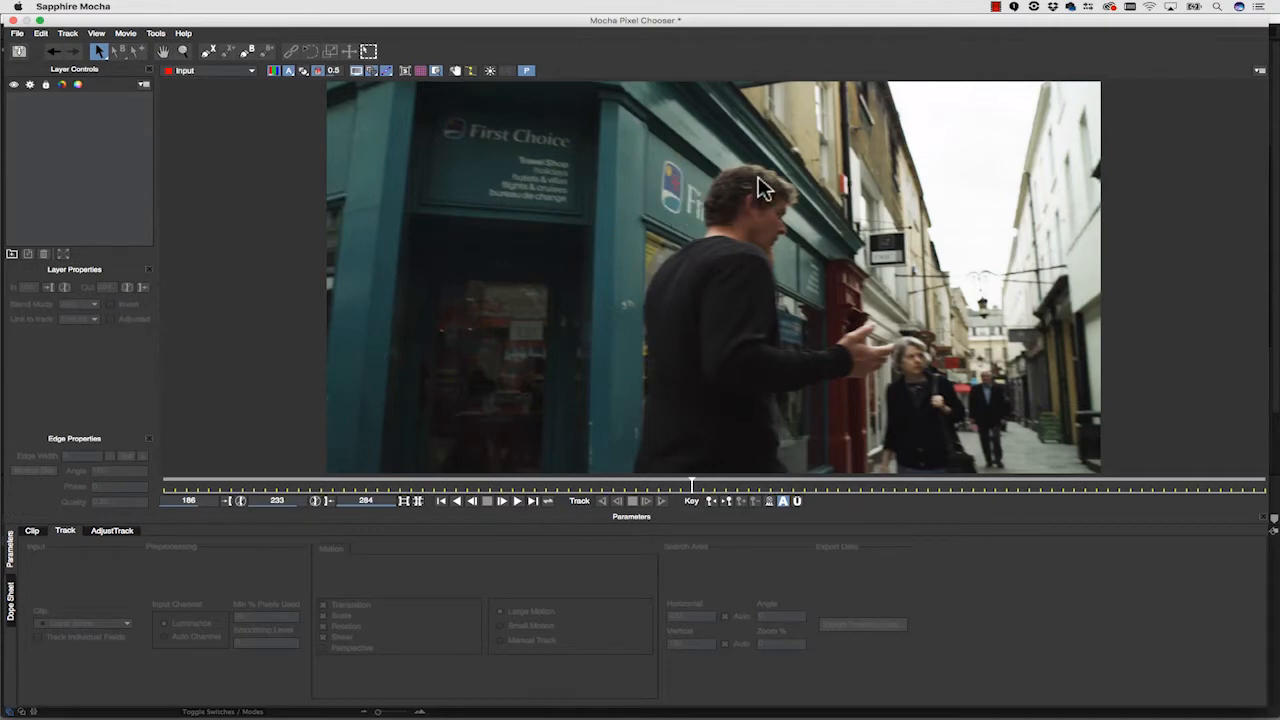
{"action": "mouse_move", "coordinate": [748, 295]}
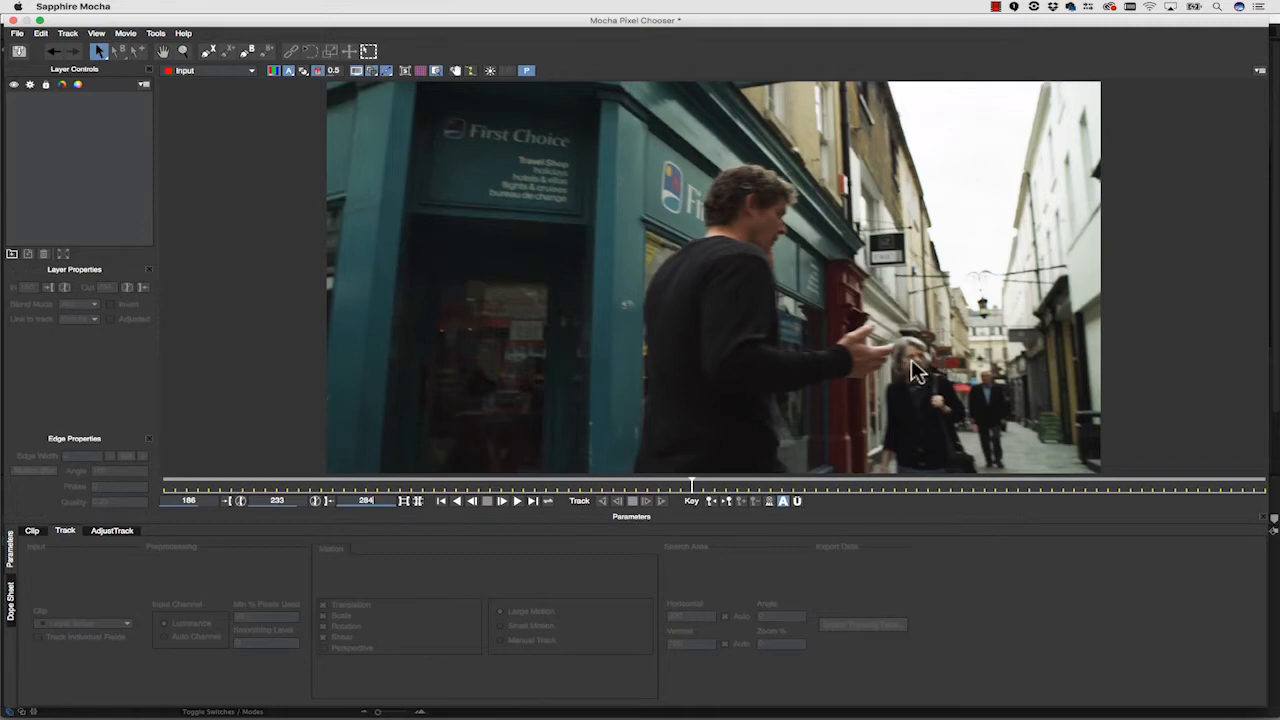
{"action": "mouse_move", "coordinate": [1080, 130]}
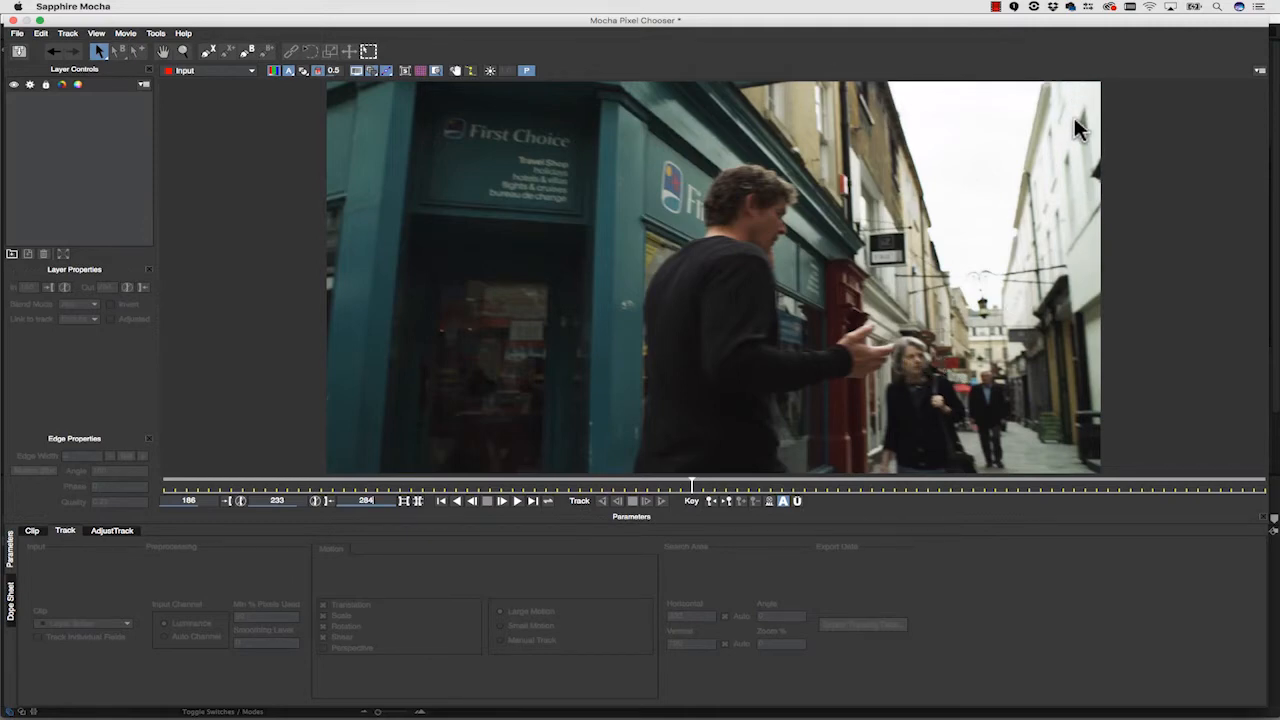
{"action": "mouse_move", "coordinate": [925, 113]}
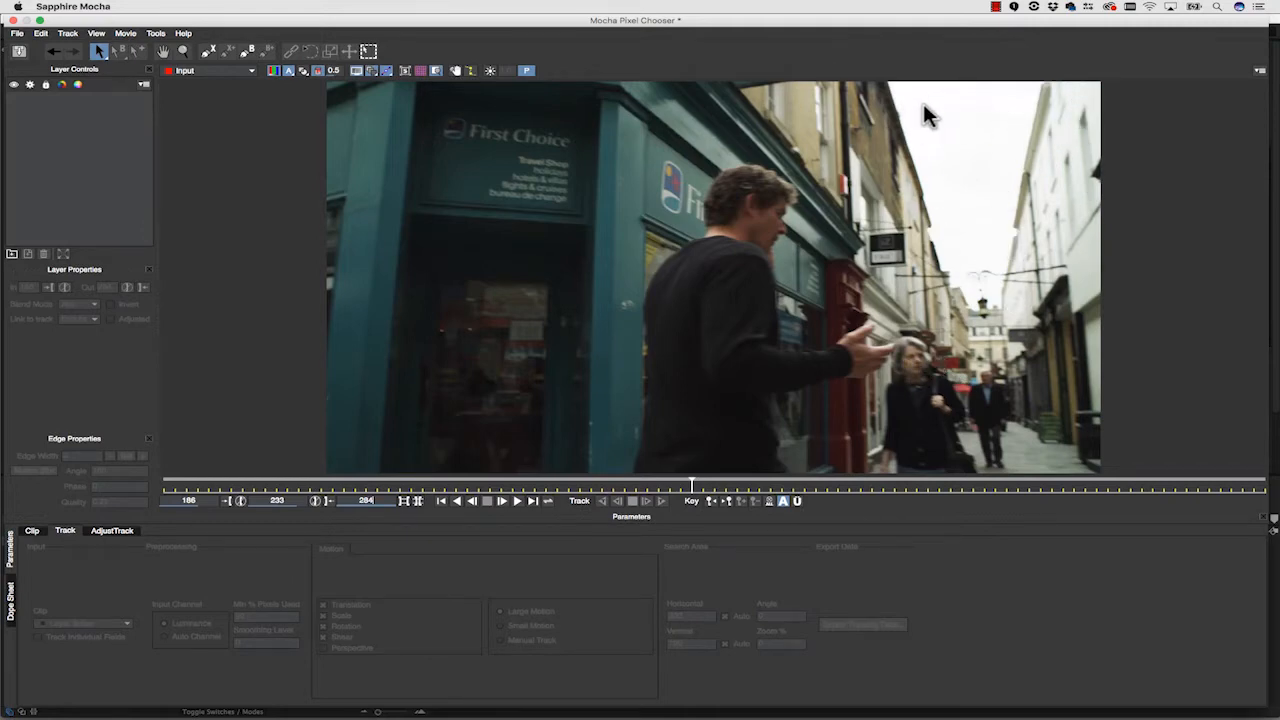
{"action": "mouse_move", "coordinate": [370, 140]}
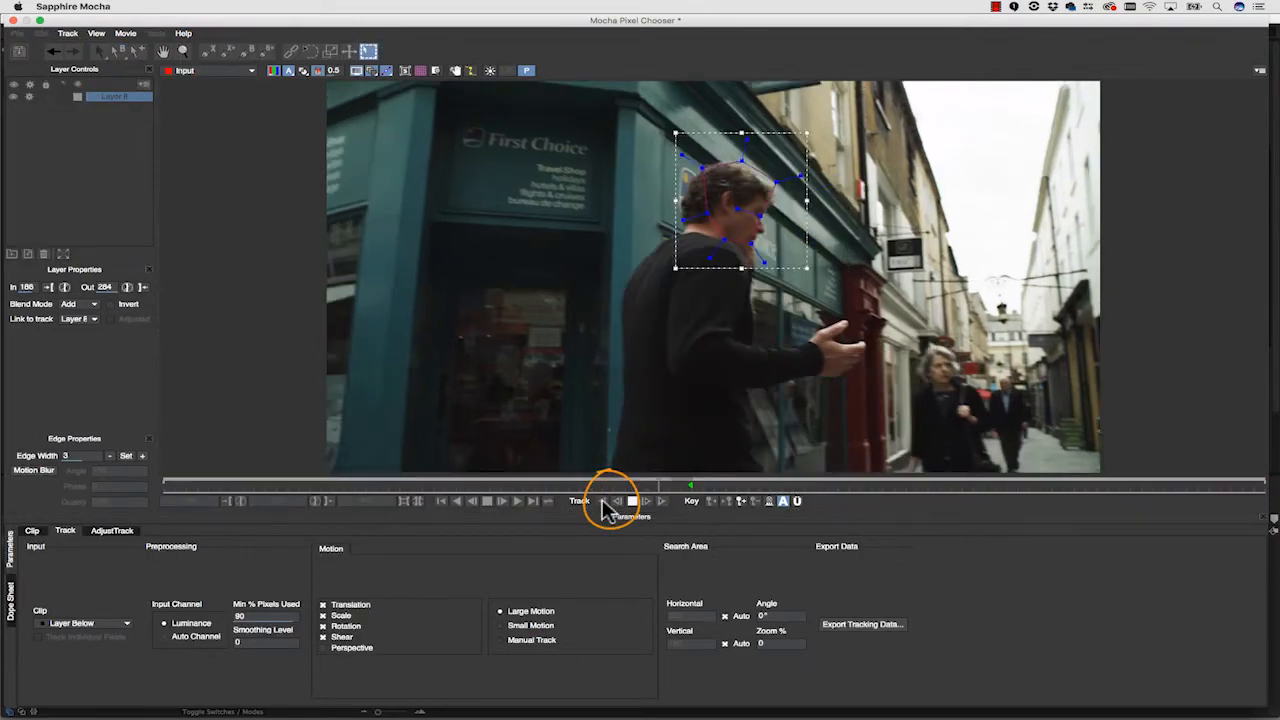
Track the X-spline shape around the man's head forward through the clip
{"action": "left_click", "coordinate": [605, 501]}
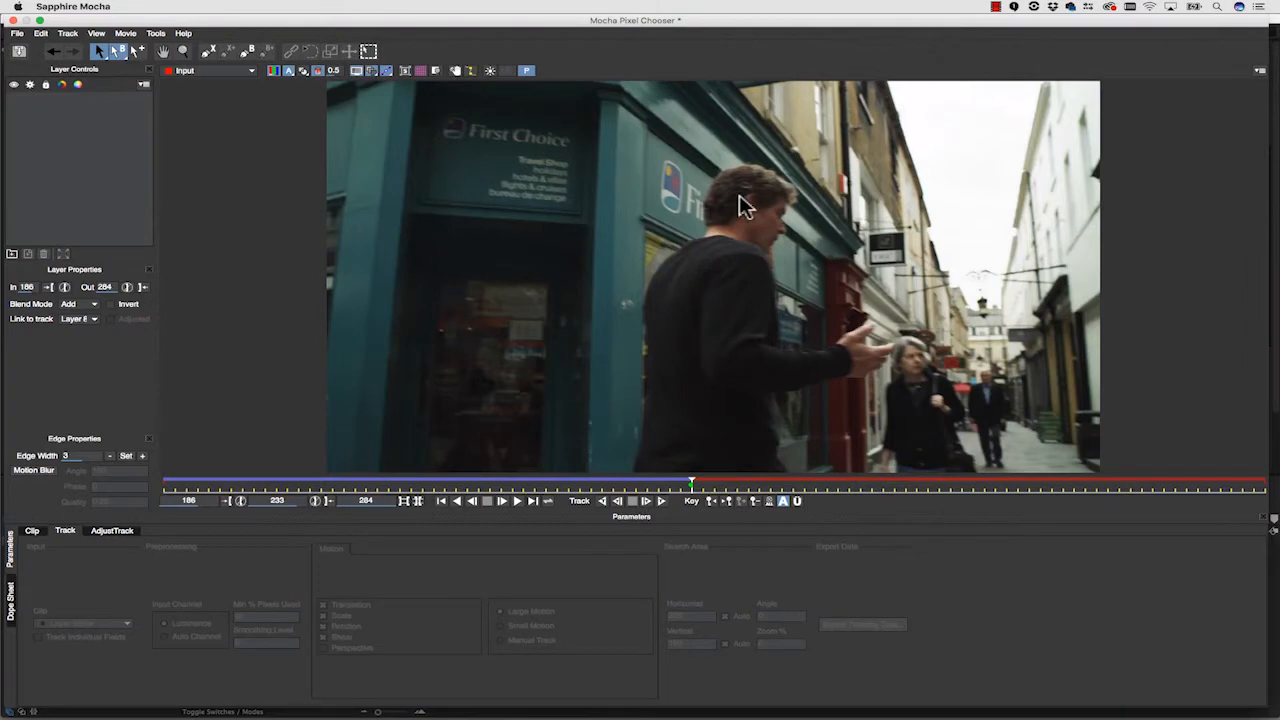
{"action": "mouse_move", "coordinate": [712, 175]}
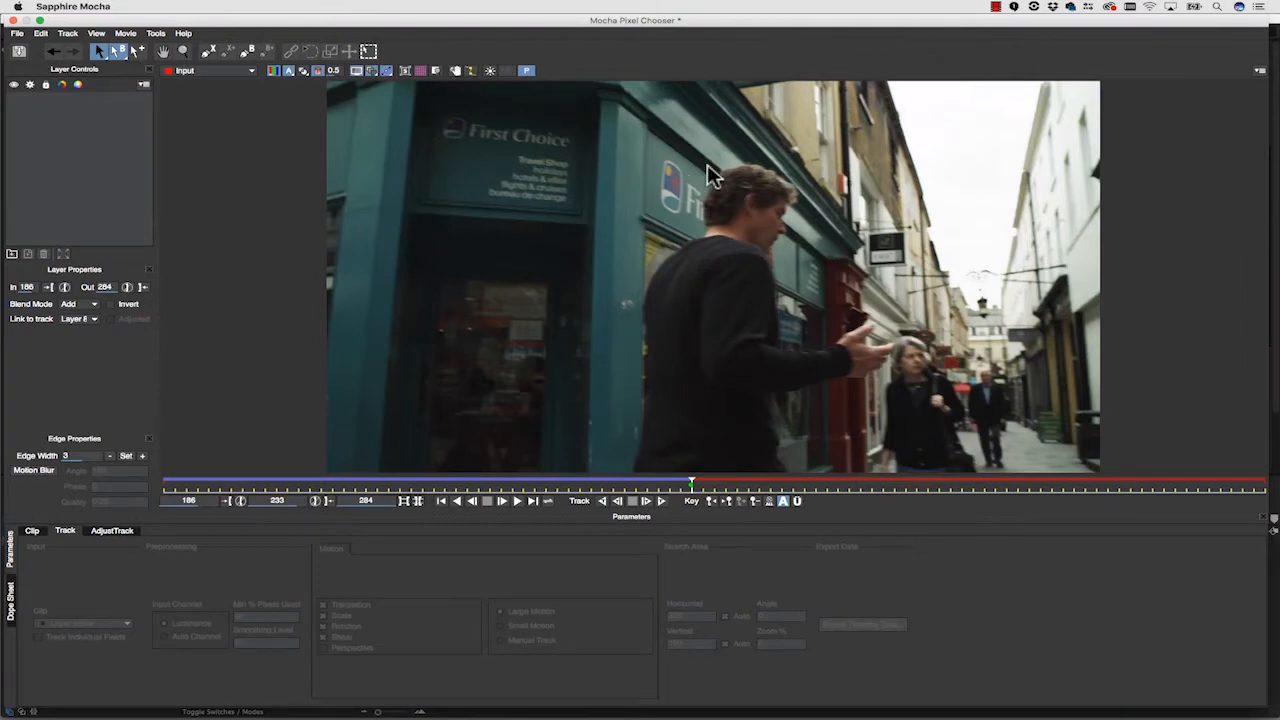
{"action": "mouse_move", "coordinate": [680, 213]}
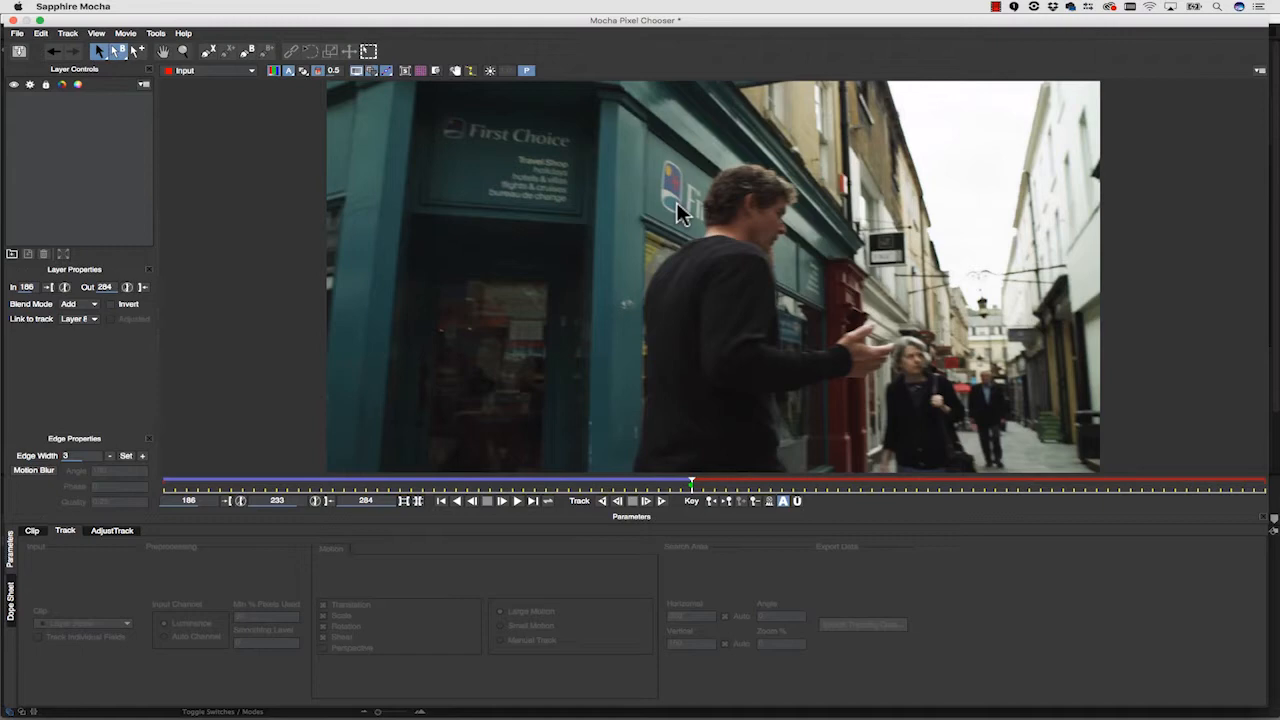
{"action": "mouse_move", "coordinate": [510, 128]}
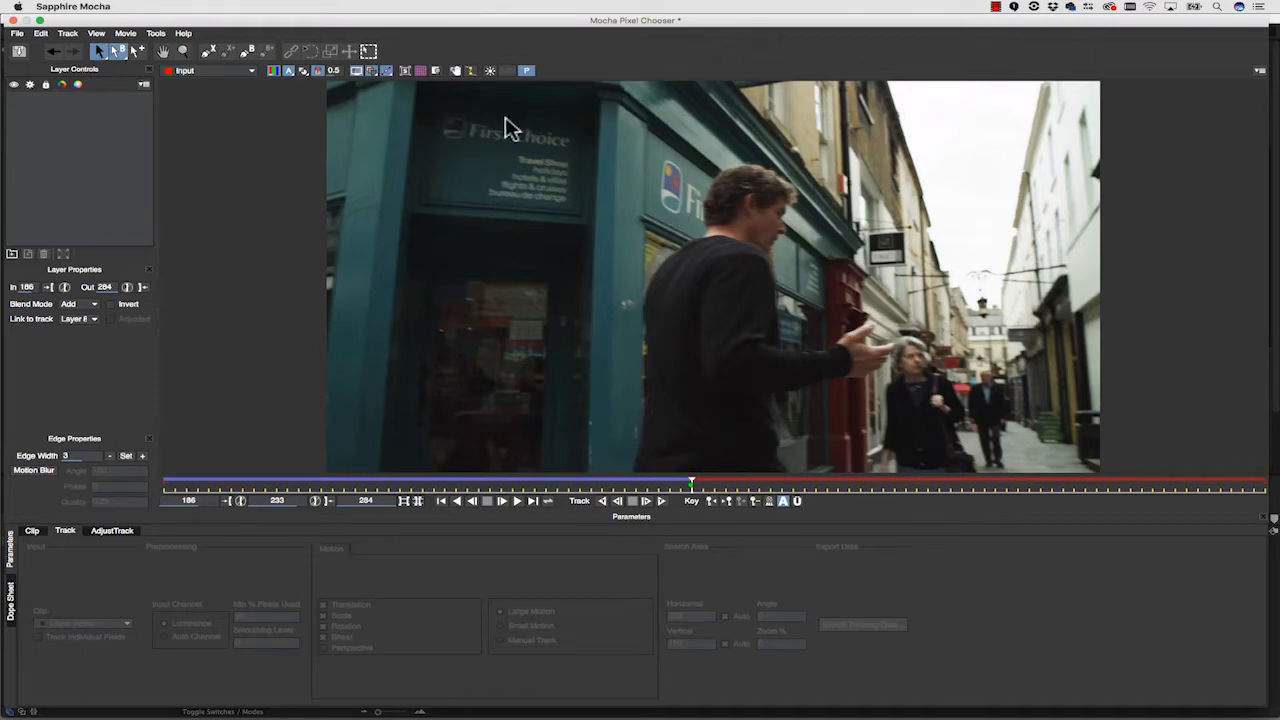
{"action": "mouse_move", "coordinate": [800, 183]}
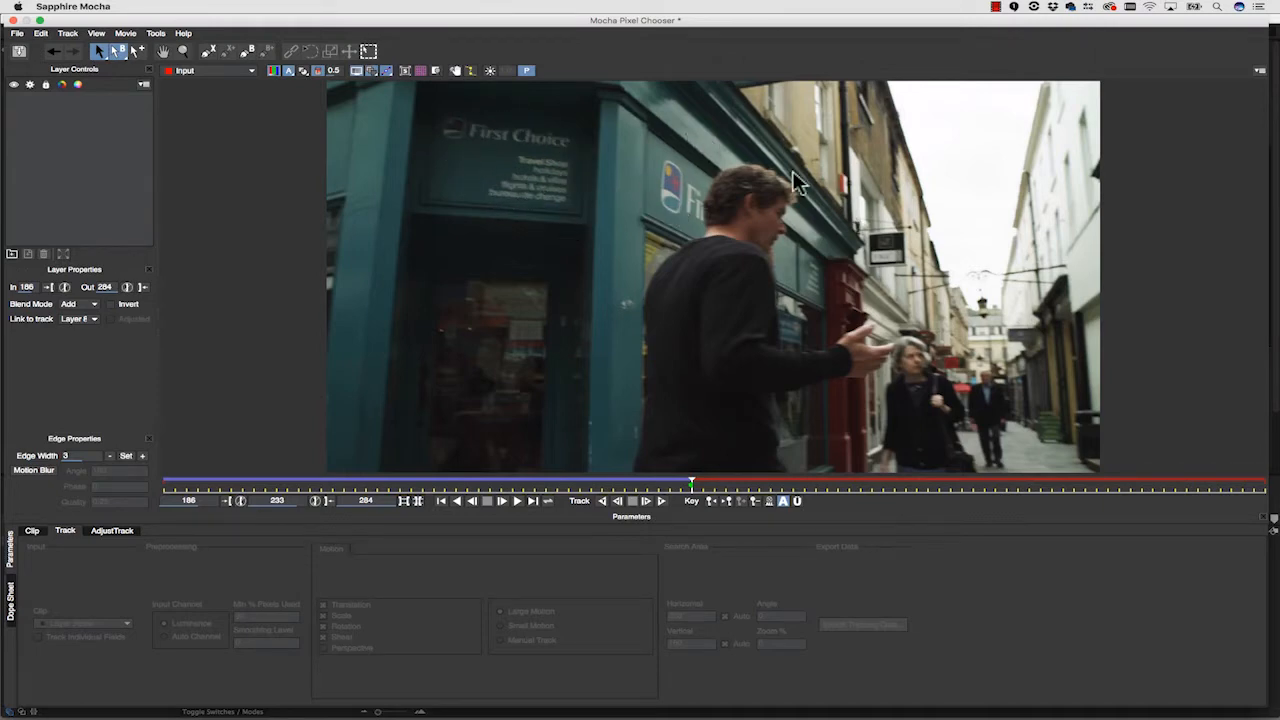
{"action": "mouse_move", "coordinate": [1030, 255]}
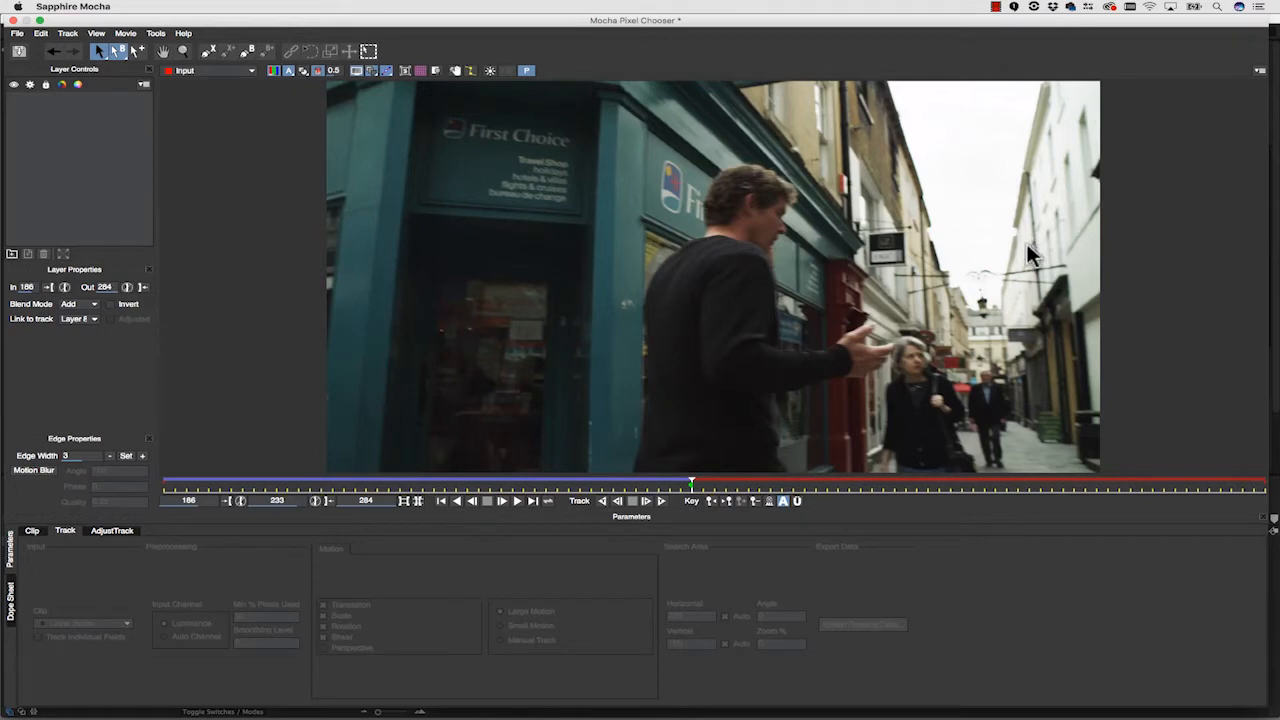
{"action": "mouse_move", "coordinate": [1032, 248]}
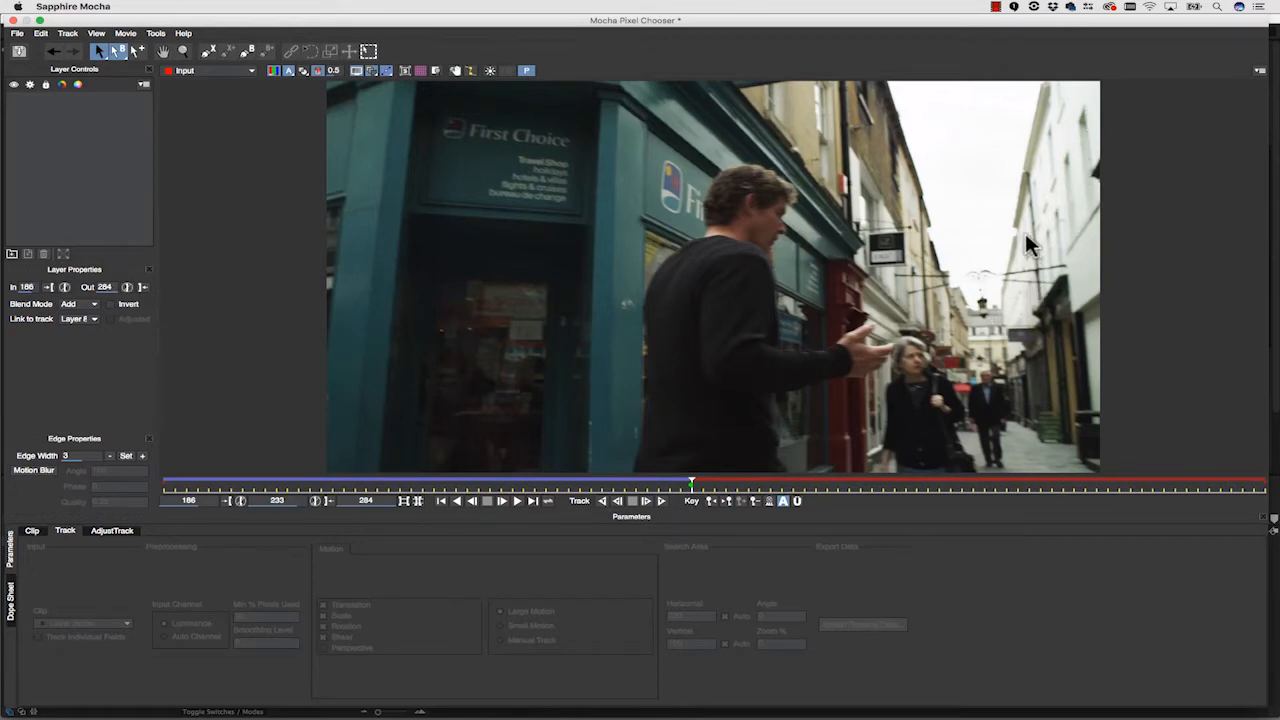
{"action": "mouse_move", "coordinate": [753, 307]}
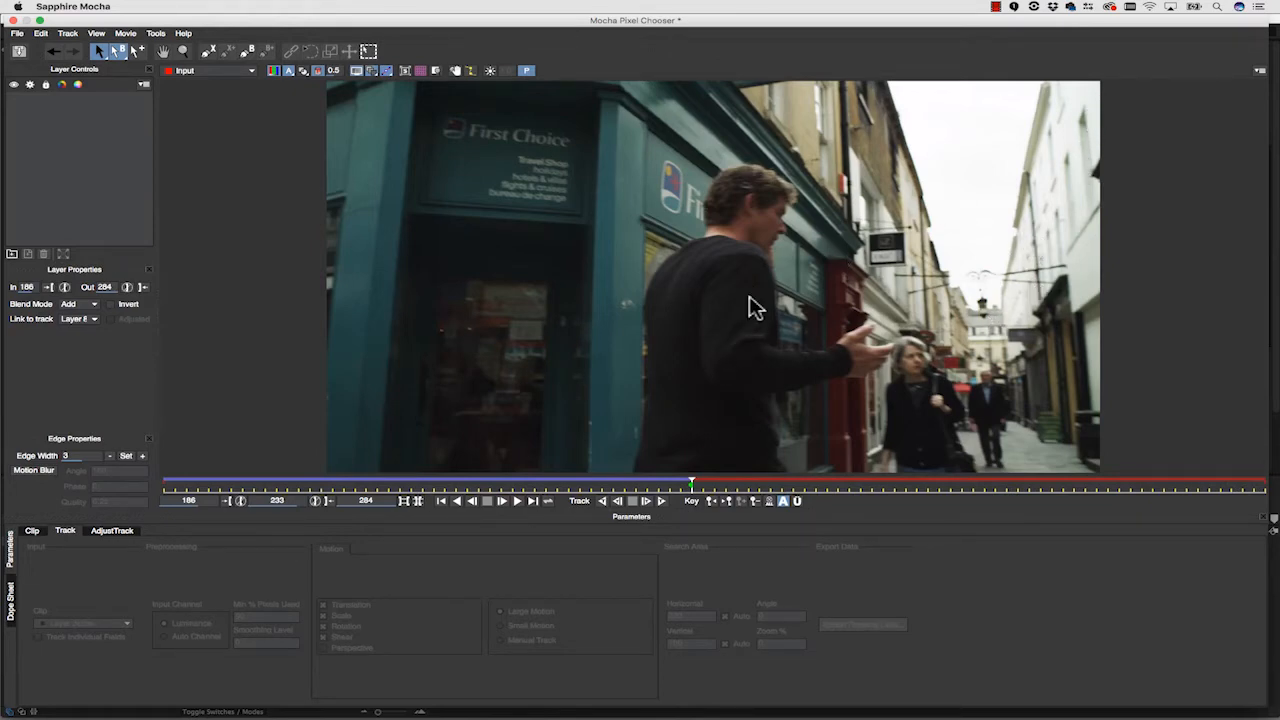
{"action": "mouse_move", "coordinate": [843, 377]}
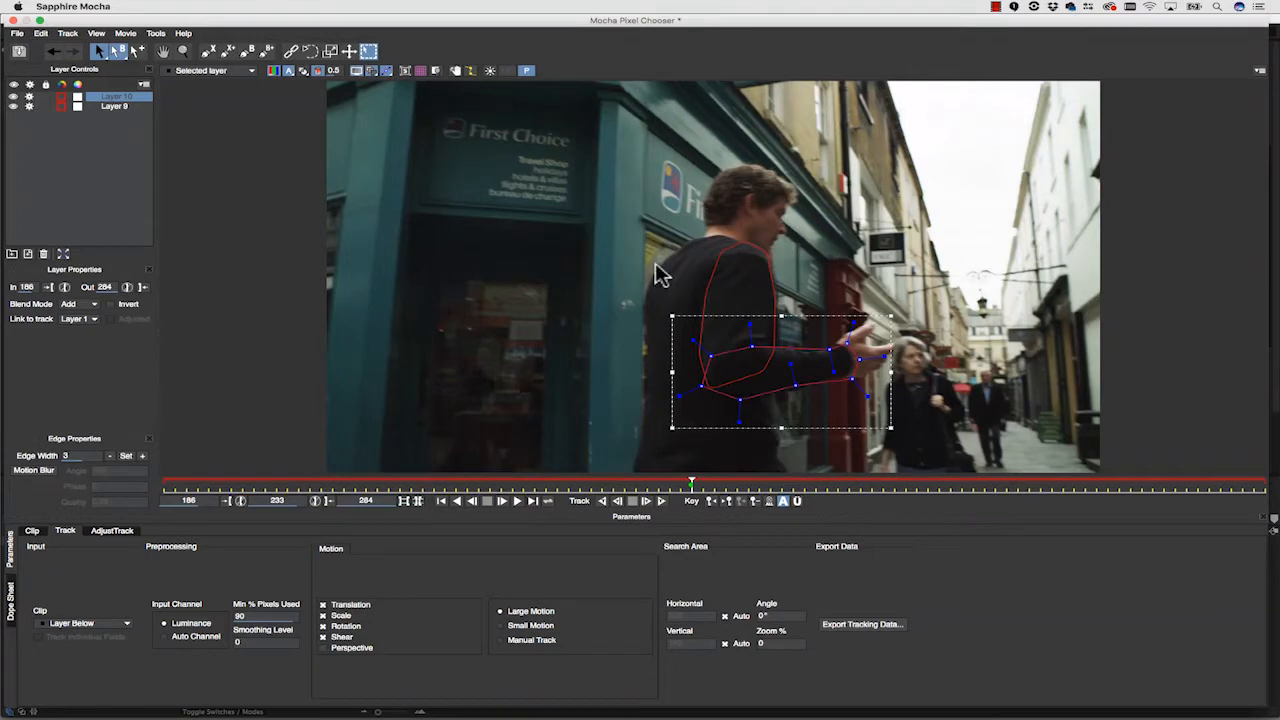
{"action": "mouse_move", "coordinate": [245, 72]}
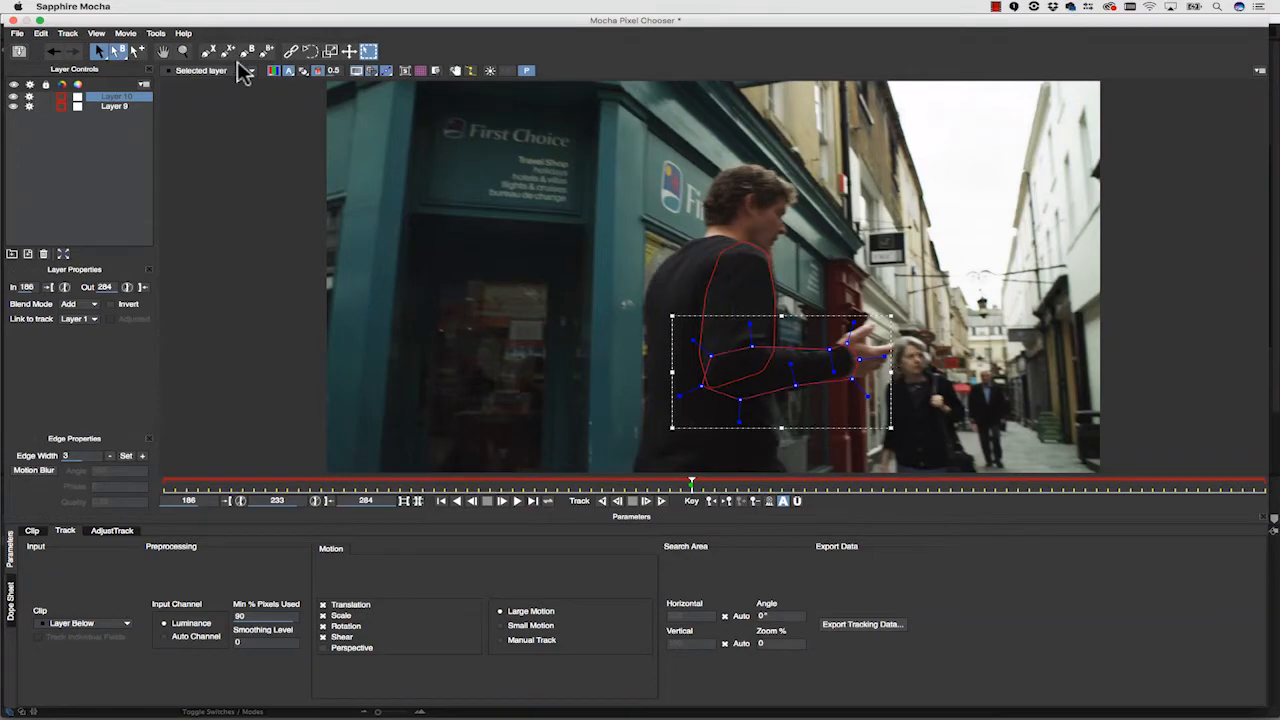
{"action": "mouse_move", "coordinate": [640, 185]}
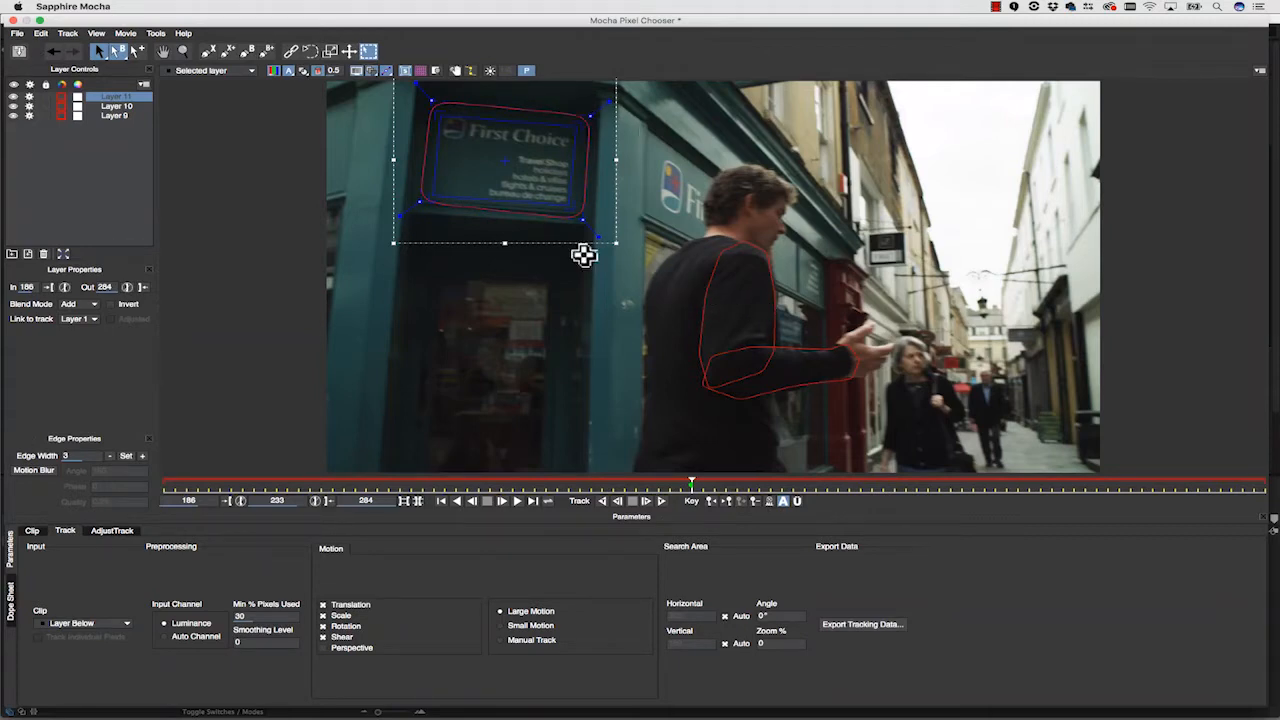
{"action": "mouse_move", "coordinate": [638, 280]}
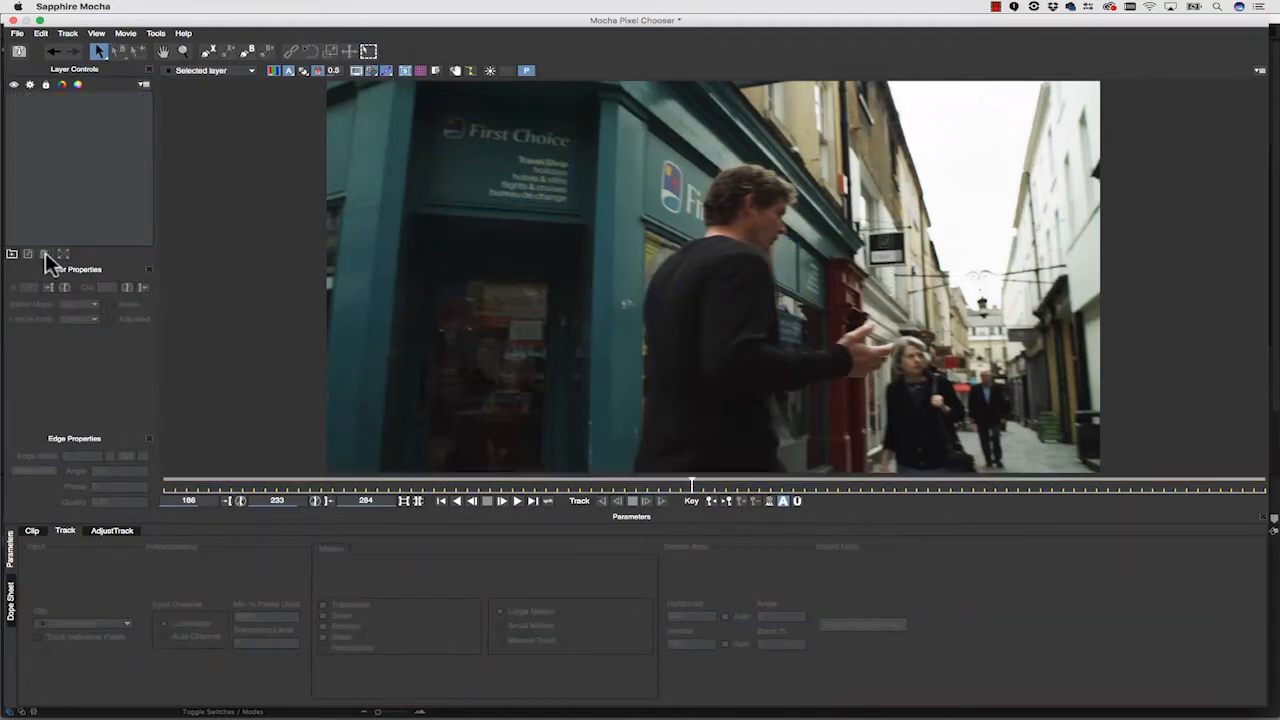
Delete the earlier mask layers with the Layer Controls delete button
{"action": "left_click", "coordinate": [208, 51]}
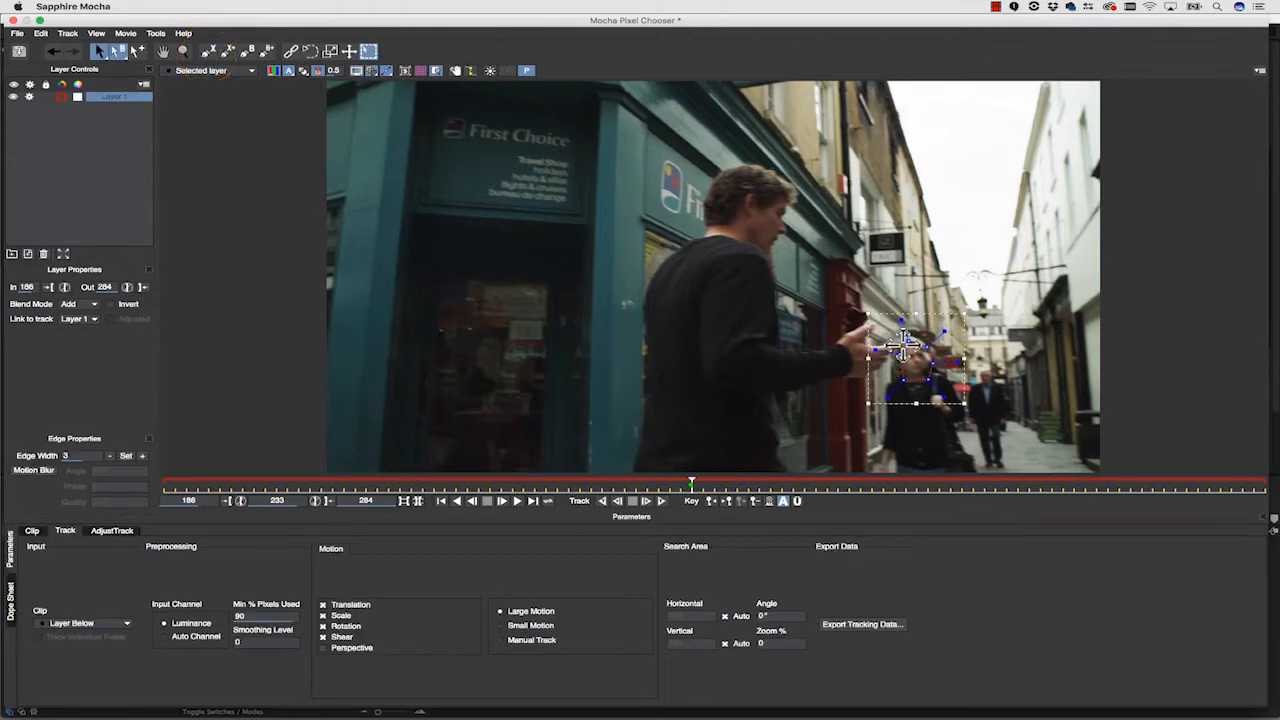
{"action": "mouse_move", "coordinate": [288, 183]}
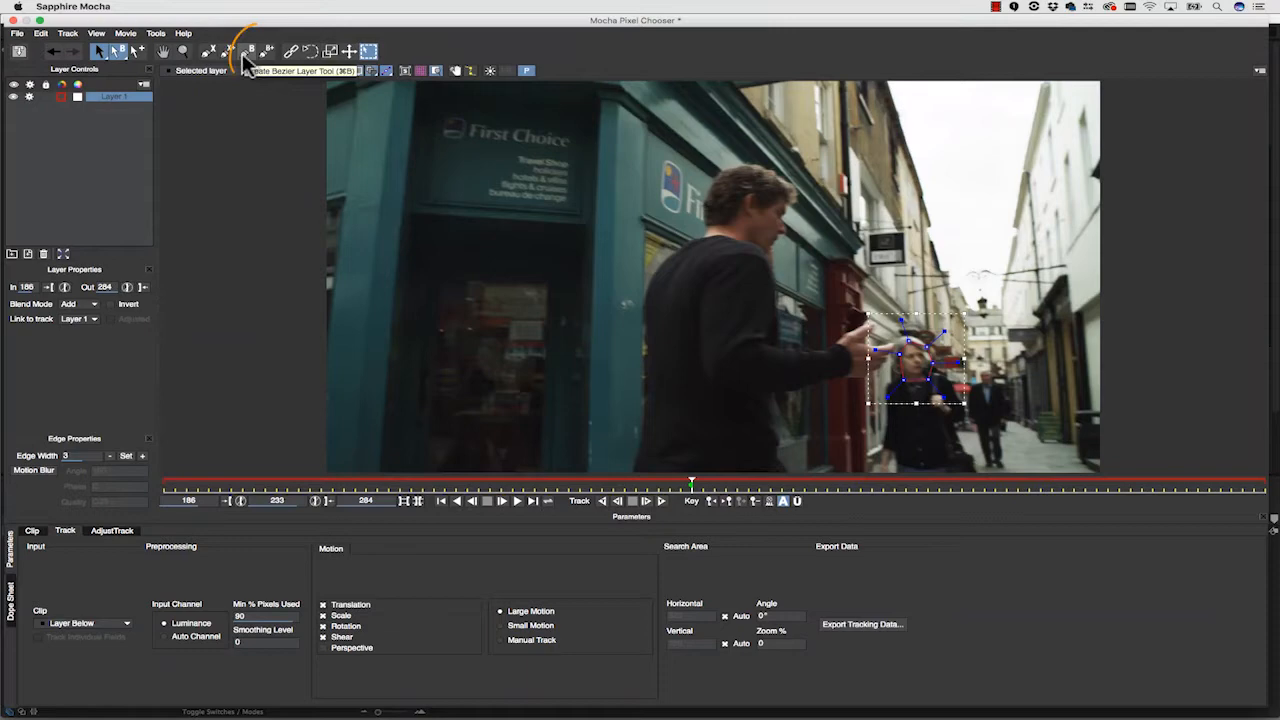
Track the woman's head shape and drag the drifted face outline back into place
{"action": "left_click", "coordinate": [249, 51]}
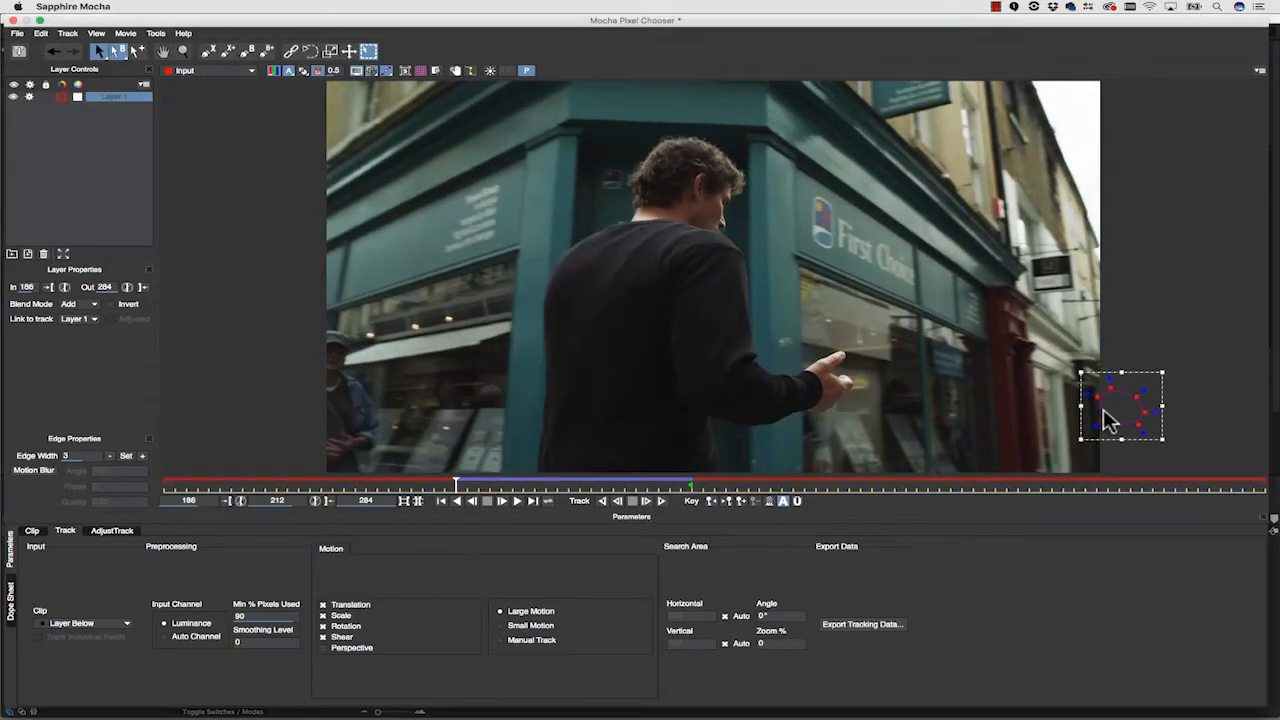
{"action": "left_click_drag", "start_coordinate": [1120, 405], "coordinate": [1095, 378]}
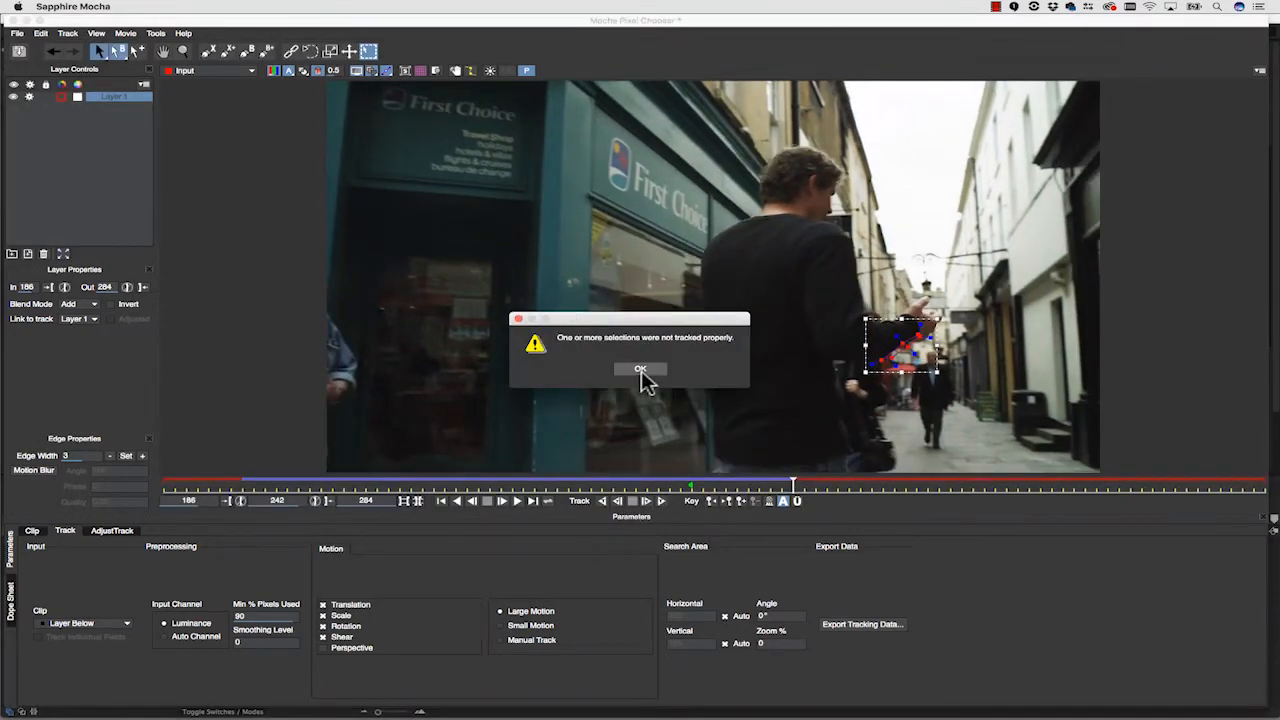
Dismiss the warning that some selections weren't tracked properly
{"action": "left_click", "coordinate": [640, 369]}
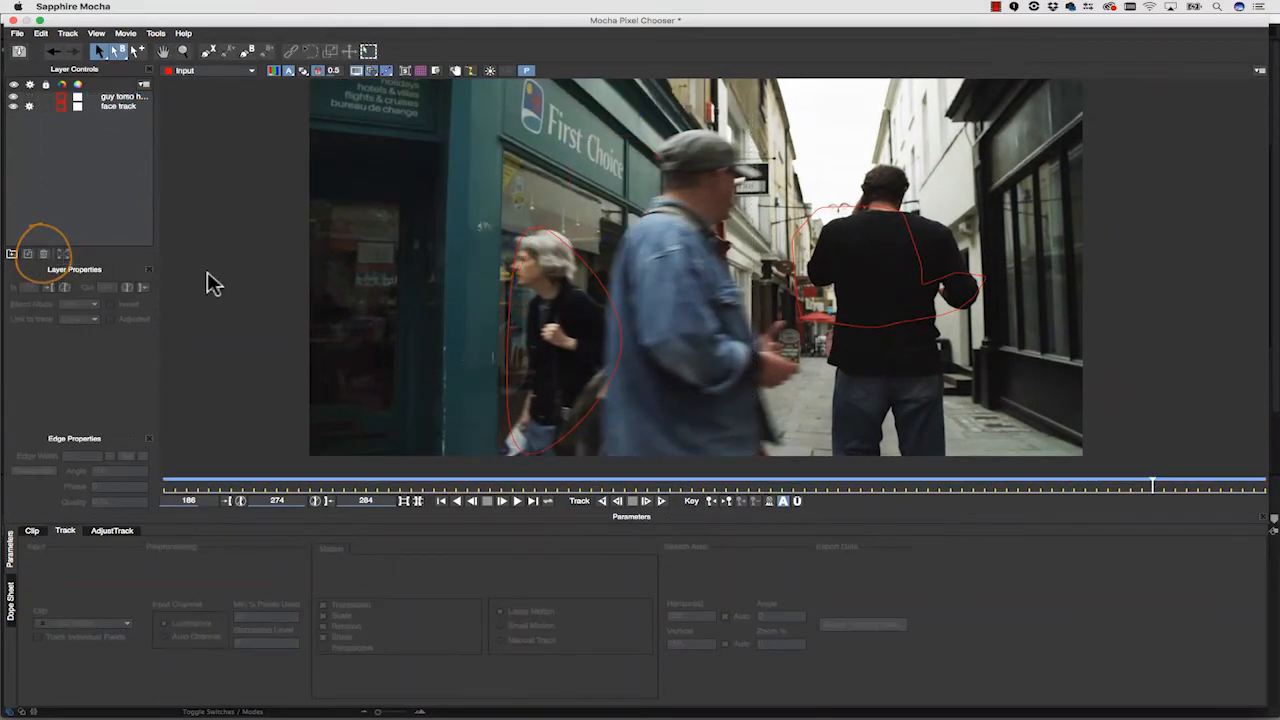
Delete the torso layer, then scrub from an earlier frame to review the face track
{"action": "left_click", "coordinate": [647, 500]}
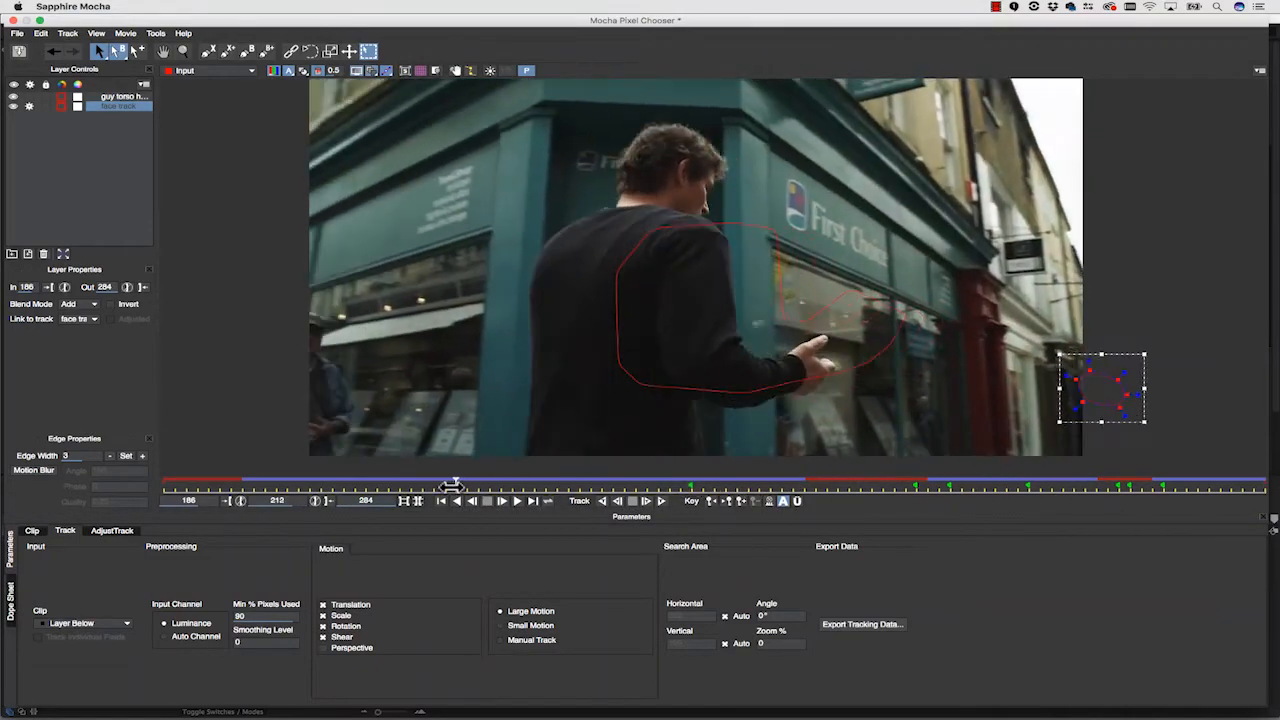
{"action": "left_click", "coordinate": [118, 97]}
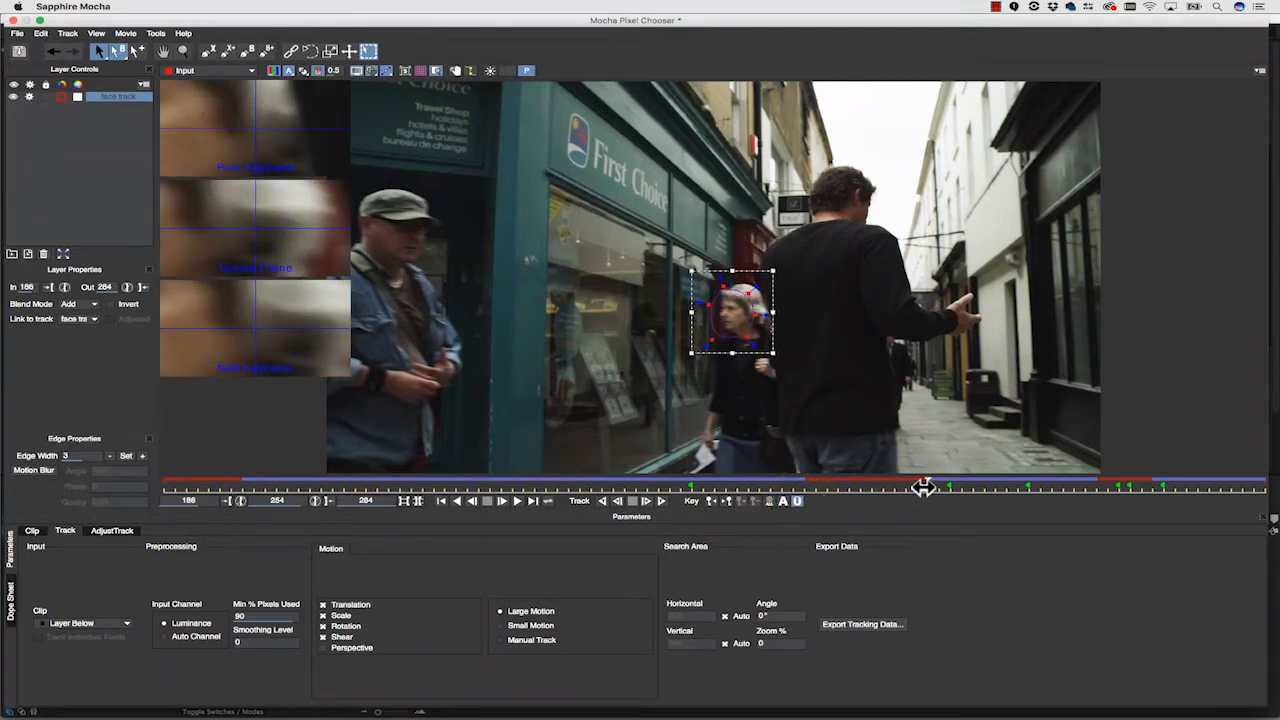
{"action": "left_click_drag", "start_coordinate": [920, 487], "coordinate": [1220, 487]}
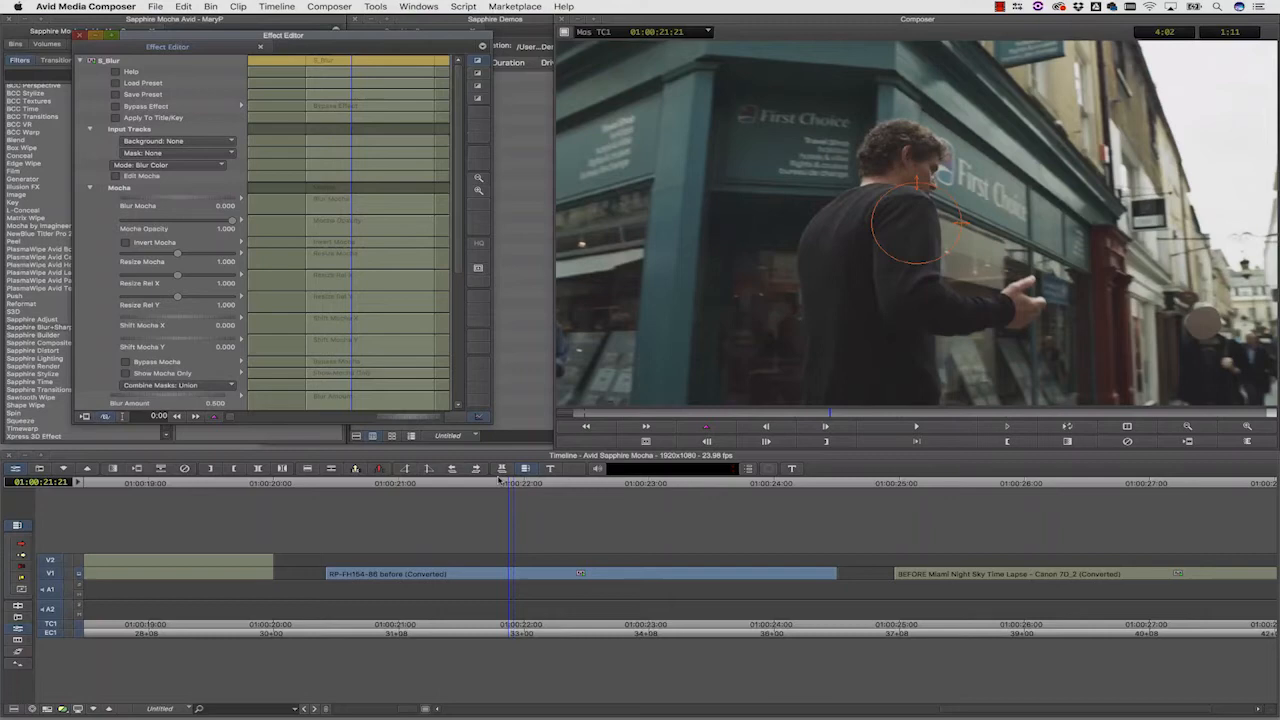
{"action": "mouse_move", "coordinate": [1217, 378]}
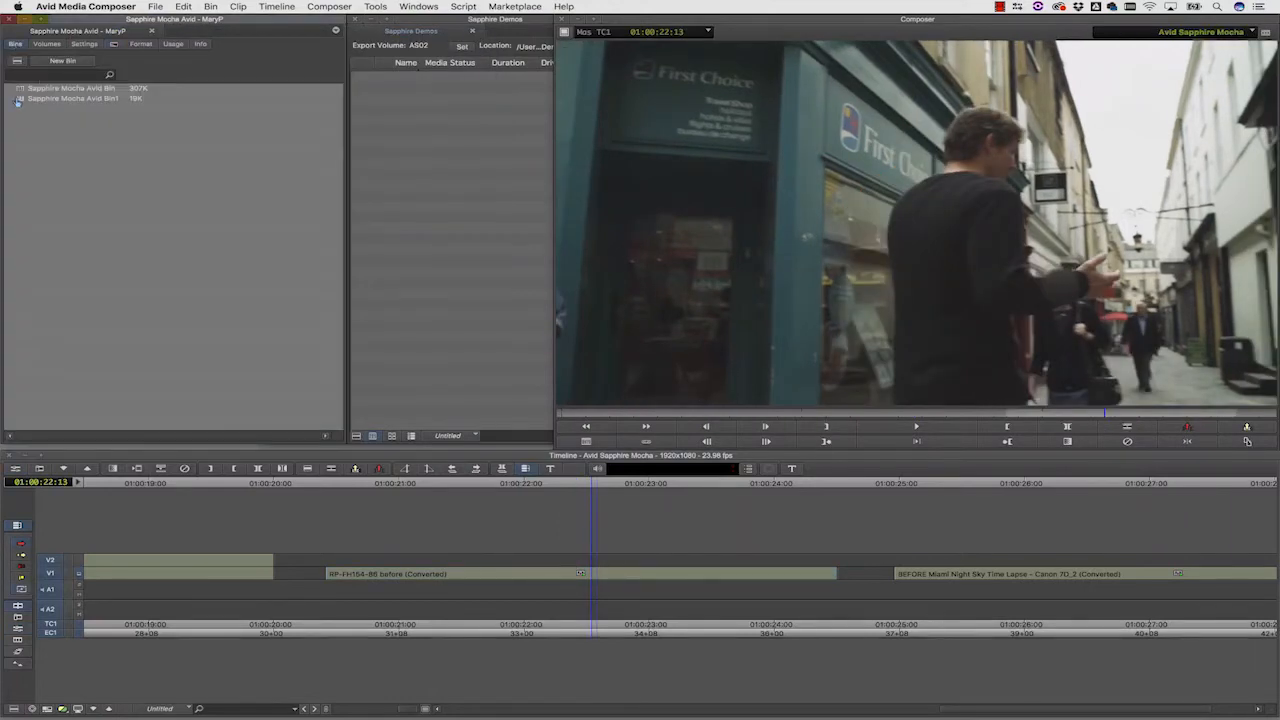
Open Bin1, take the street clip, apply S_Layer, and launch Mocha on it
{"action": "double_click", "coordinate": [72, 98]}
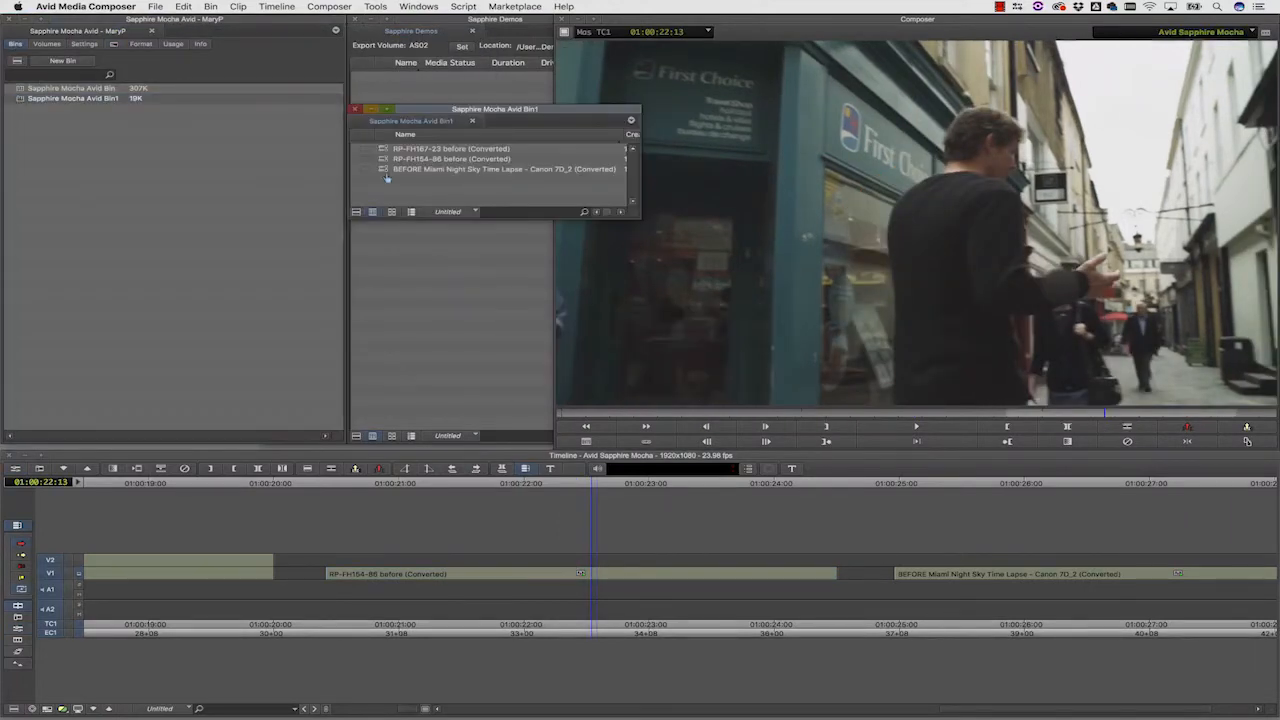
{"action": "left_click", "coordinate": [450, 158]}
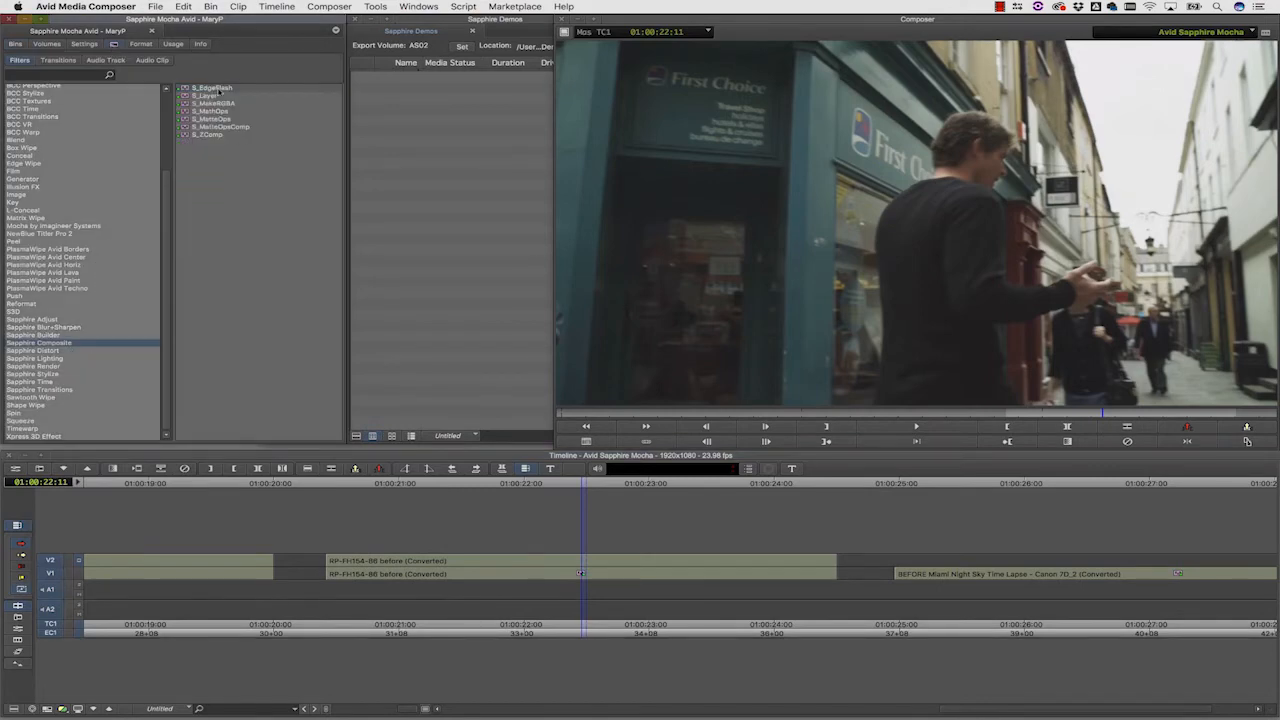
{"action": "left_click", "coordinate": [580, 560]}
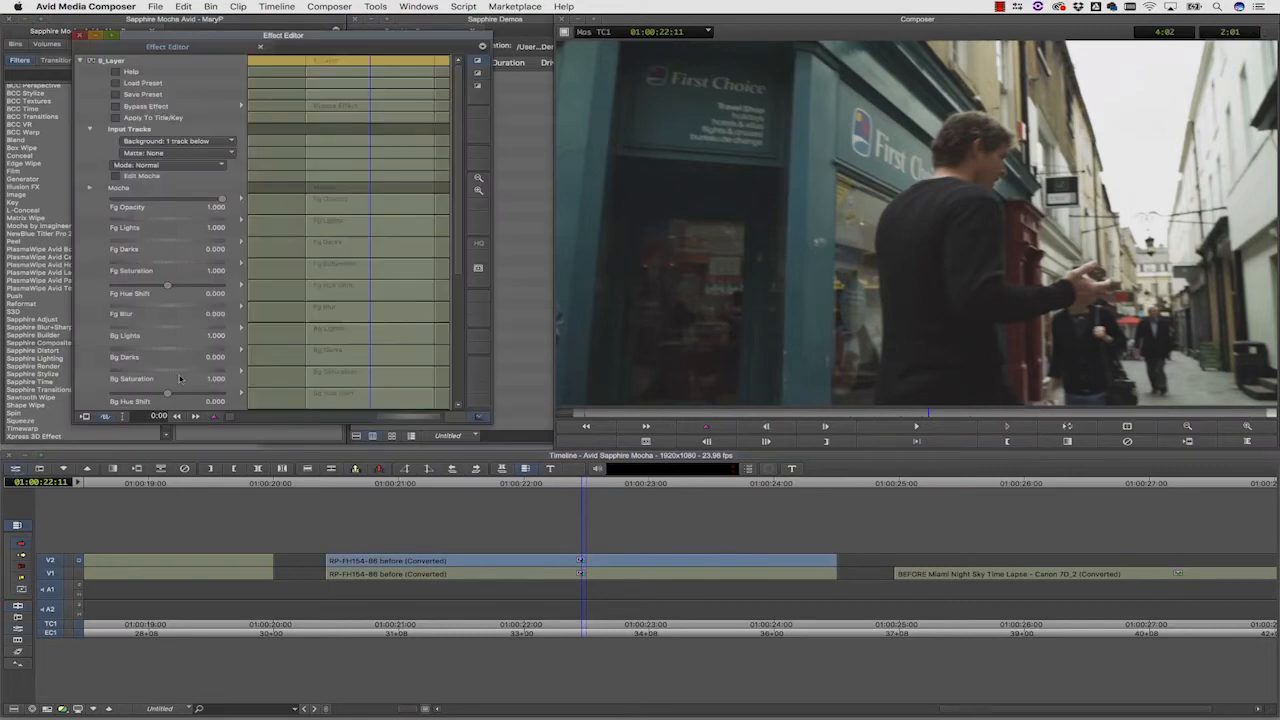
{"action": "left_click", "coordinate": [141, 175]}
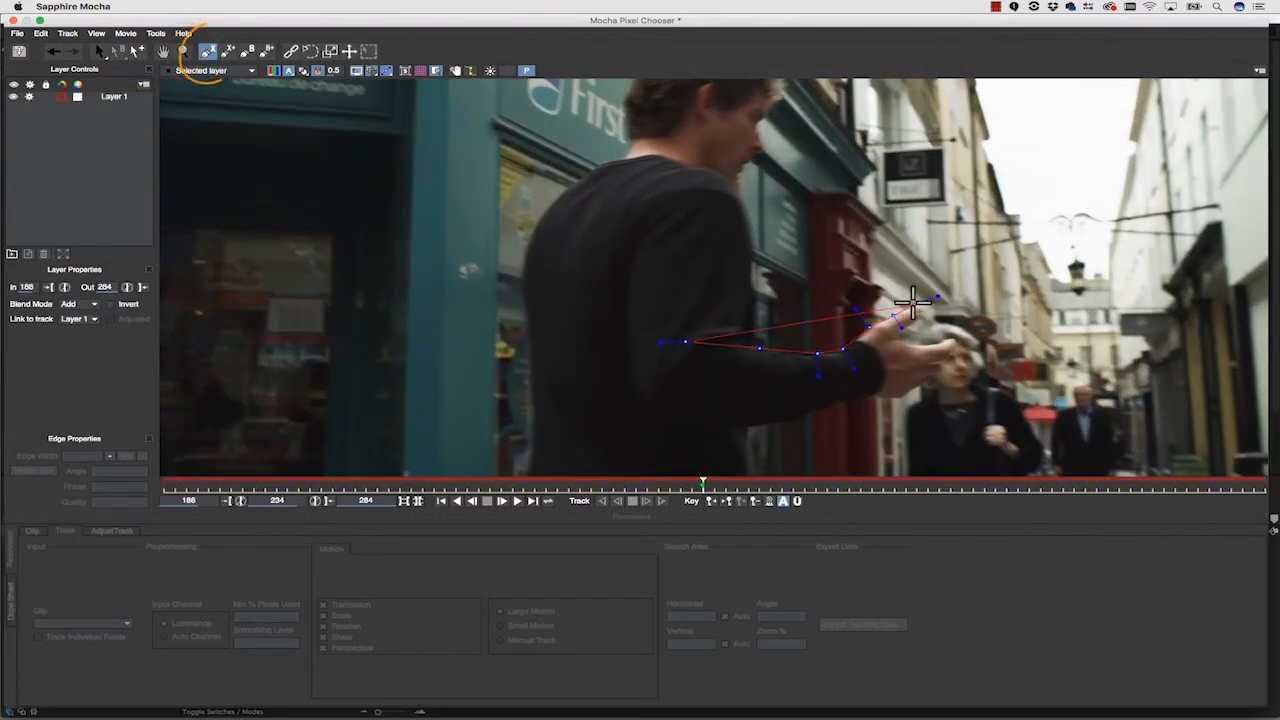
Outline the man's outstretched arm, then return to the frame where shapes were drawn
{"action": "left_click_drag", "start_coordinate": [910, 305], "coordinate": [830, 405]}
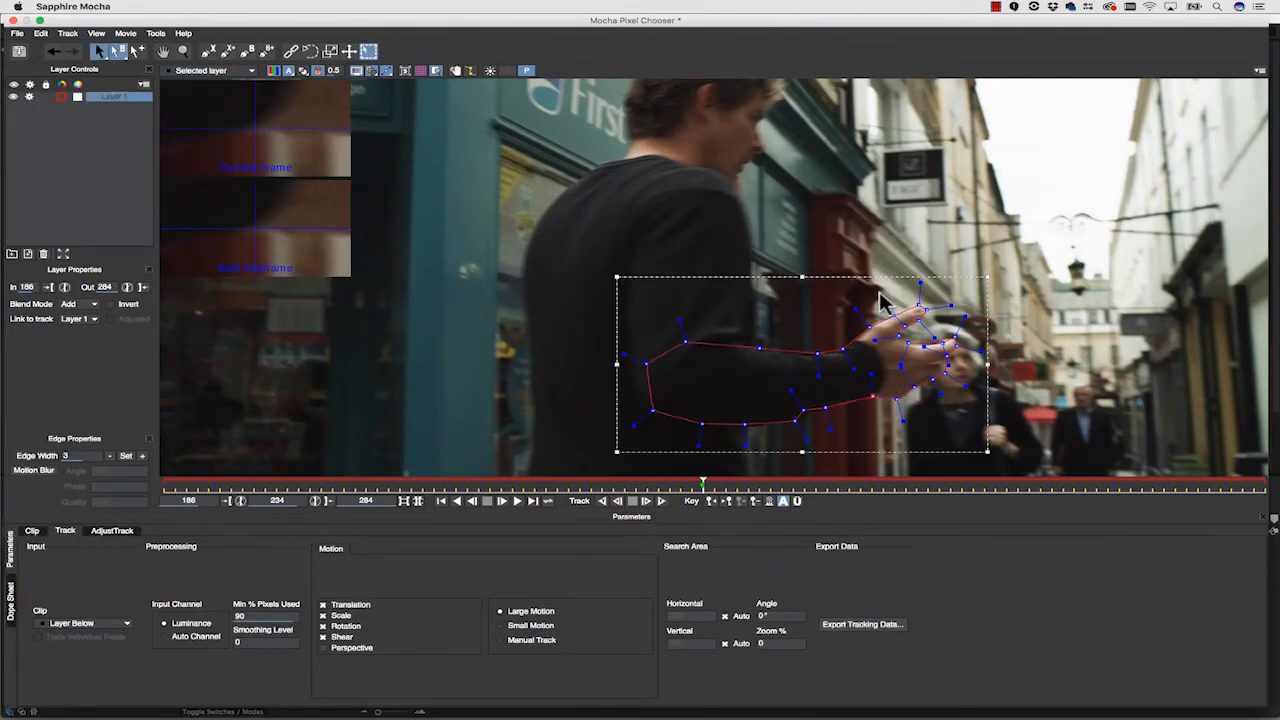
{"action": "mouse_move", "coordinate": [855, 347]}
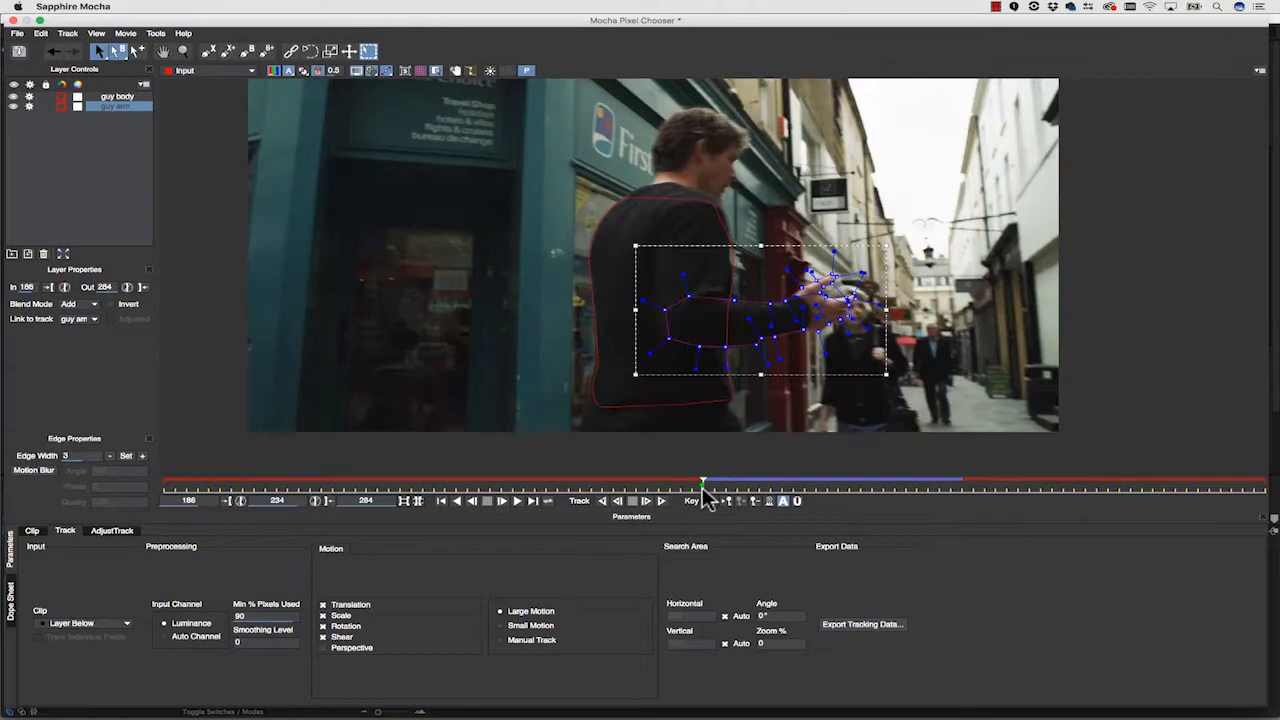
{"action": "left_click", "coordinate": [602, 501]}
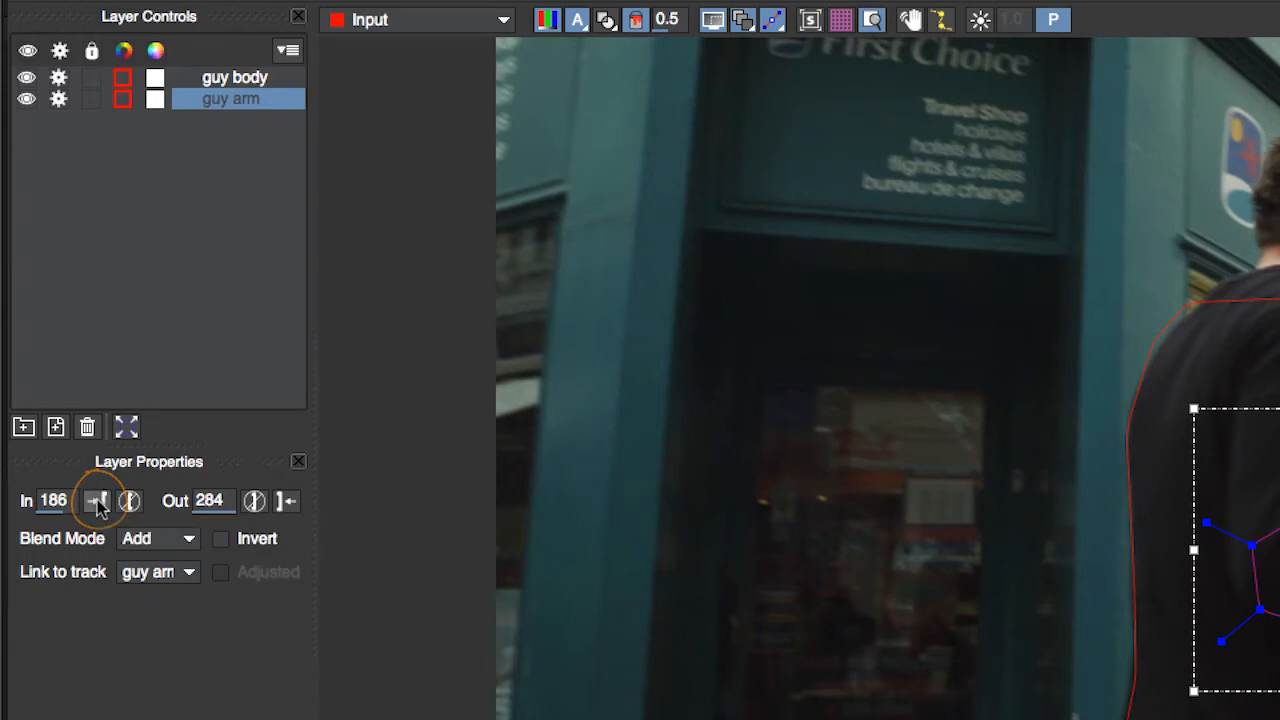
Set the guy arm layer's In and Out points, then scrub ahead to check the body track
{"action": "left_click", "coordinate": [97, 501]}
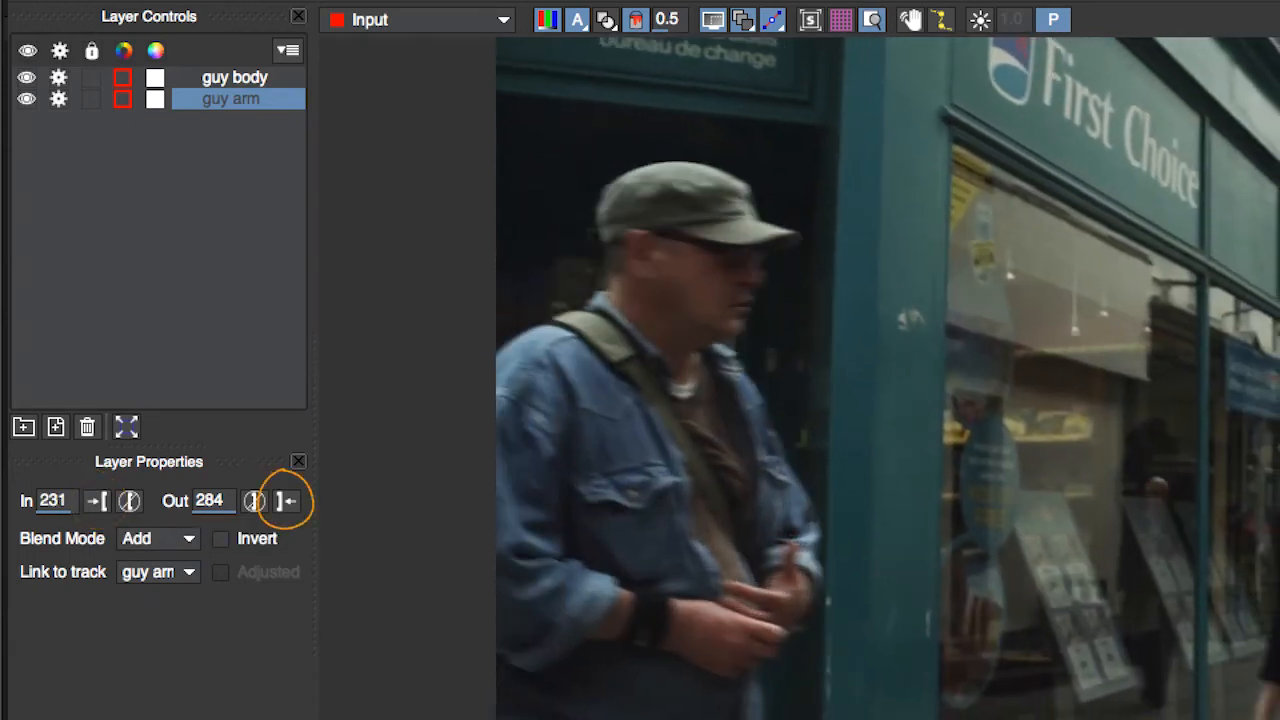
{"action": "left_click", "coordinate": [285, 501]}
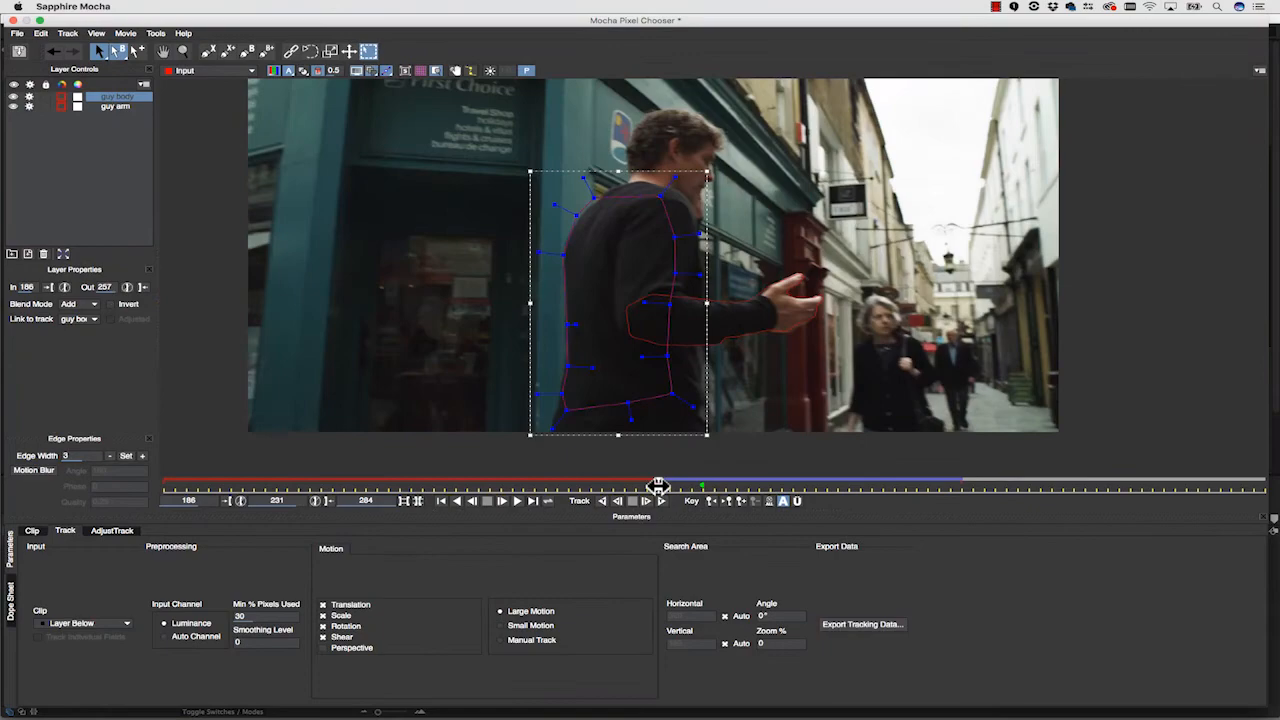
{"action": "left_click_drag", "start_coordinate": [658, 487], "coordinate": [782, 487]}
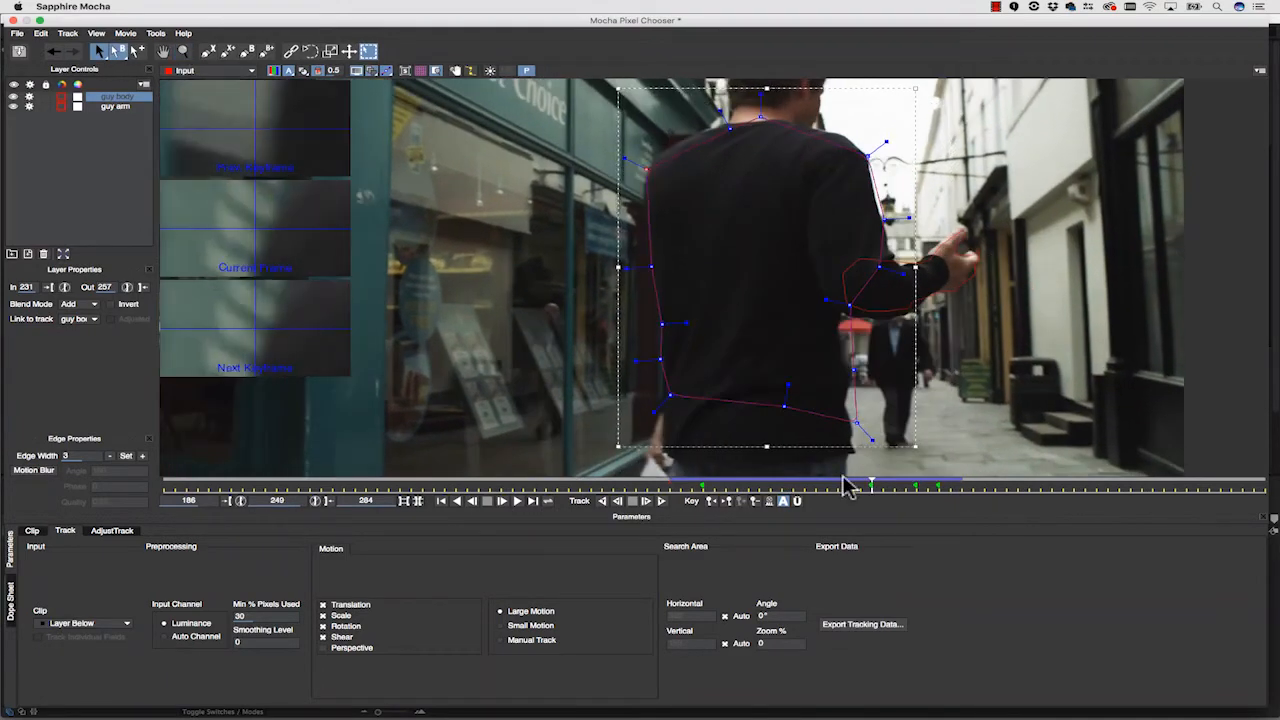
{"action": "left_click", "coordinate": [715, 486]}
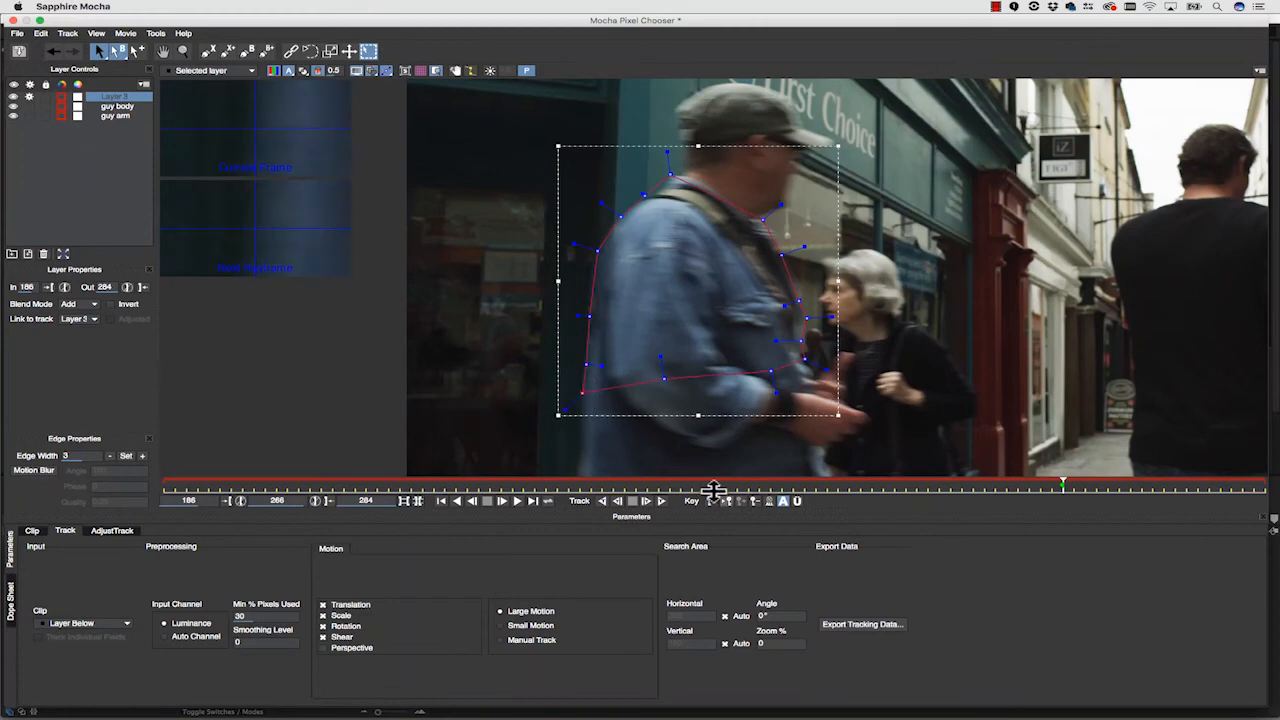
Track the denim-jacket man's shape forward a few frames and check a later frame
{"action": "left_click", "coordinate": [648, 500]}
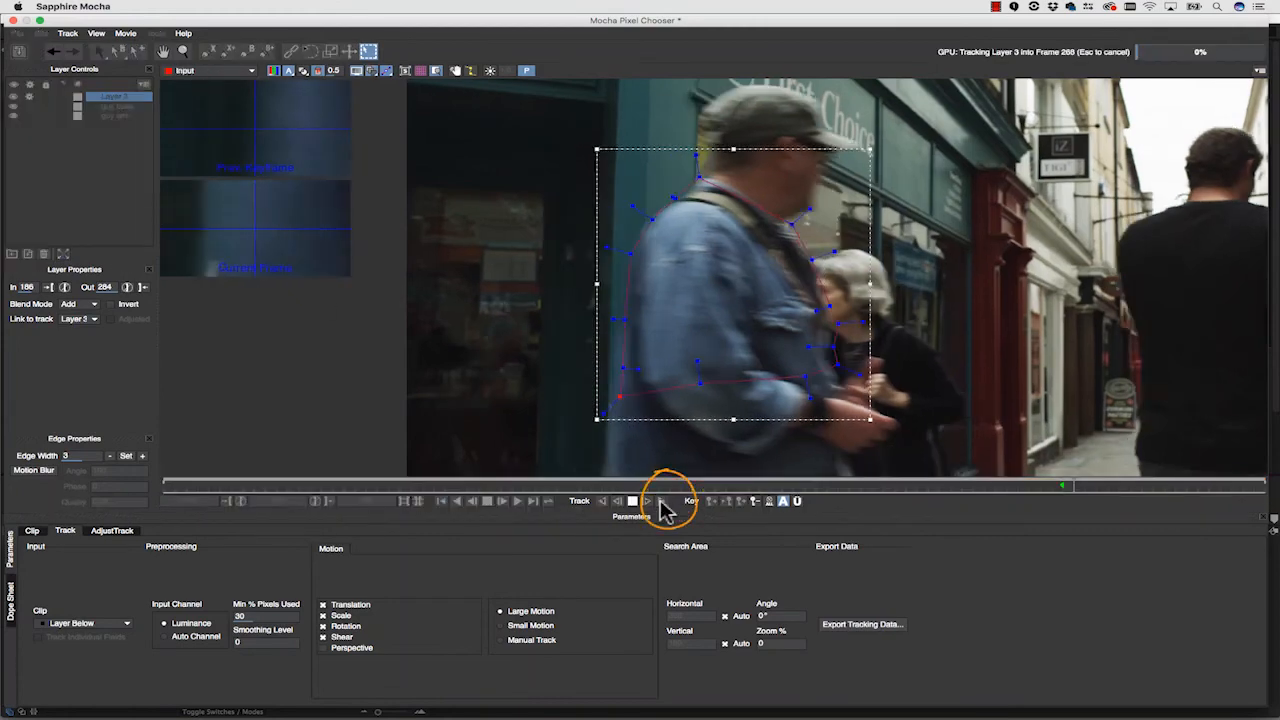
{"action": "left_click", "coordinate": [646, 501]}
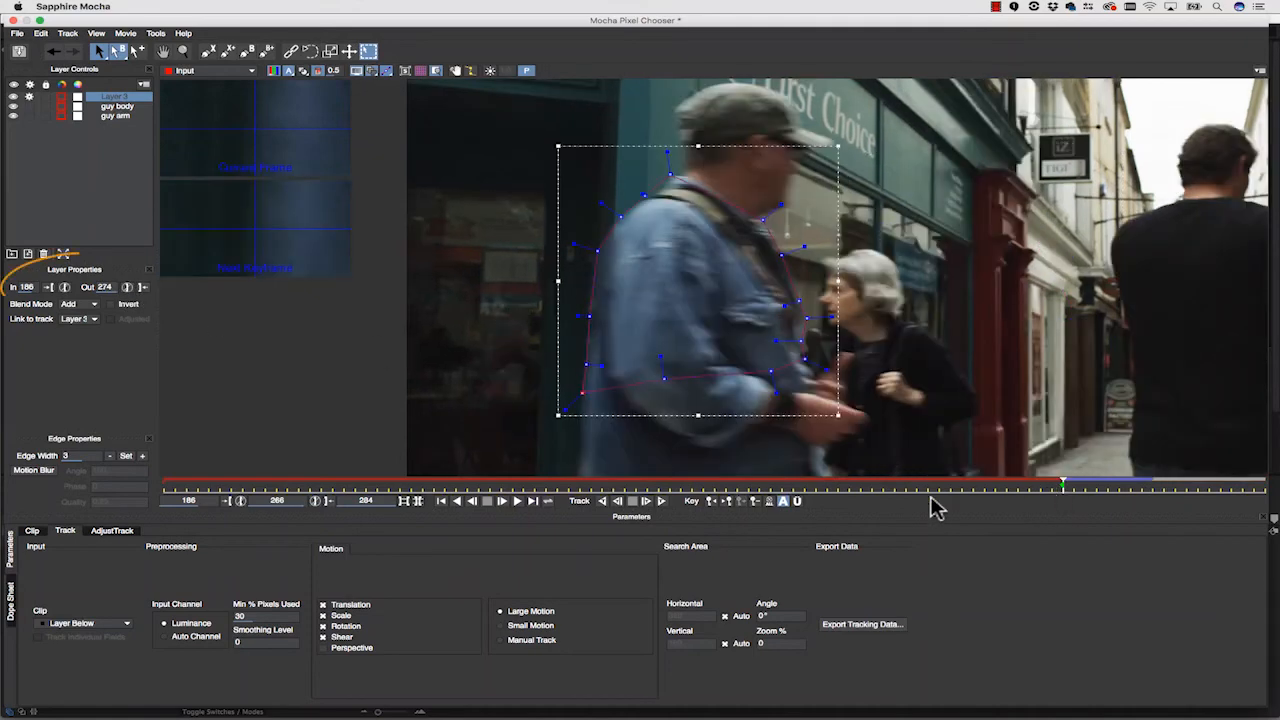
{"action": "left_click_drag", "start_coordinate": [1062, 488], "coordinate": [1122, 488]}
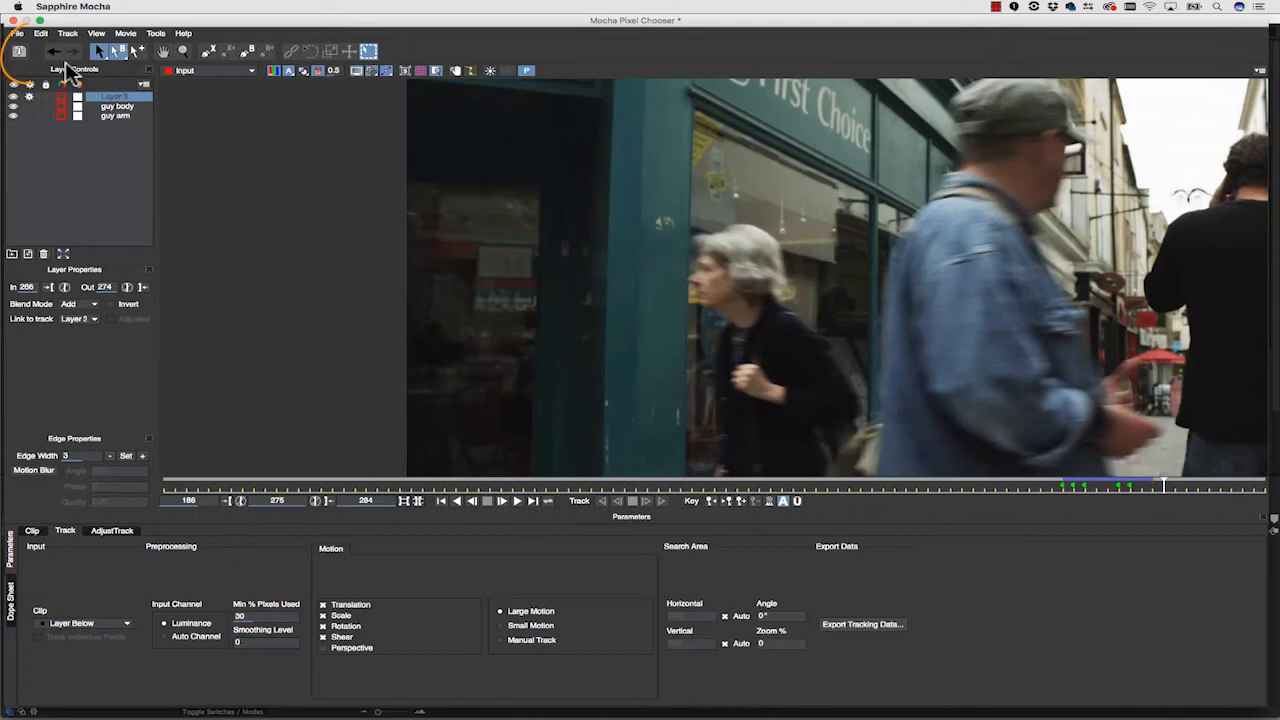
{"action": "mouse_move", "coordinate": [22, 58]}
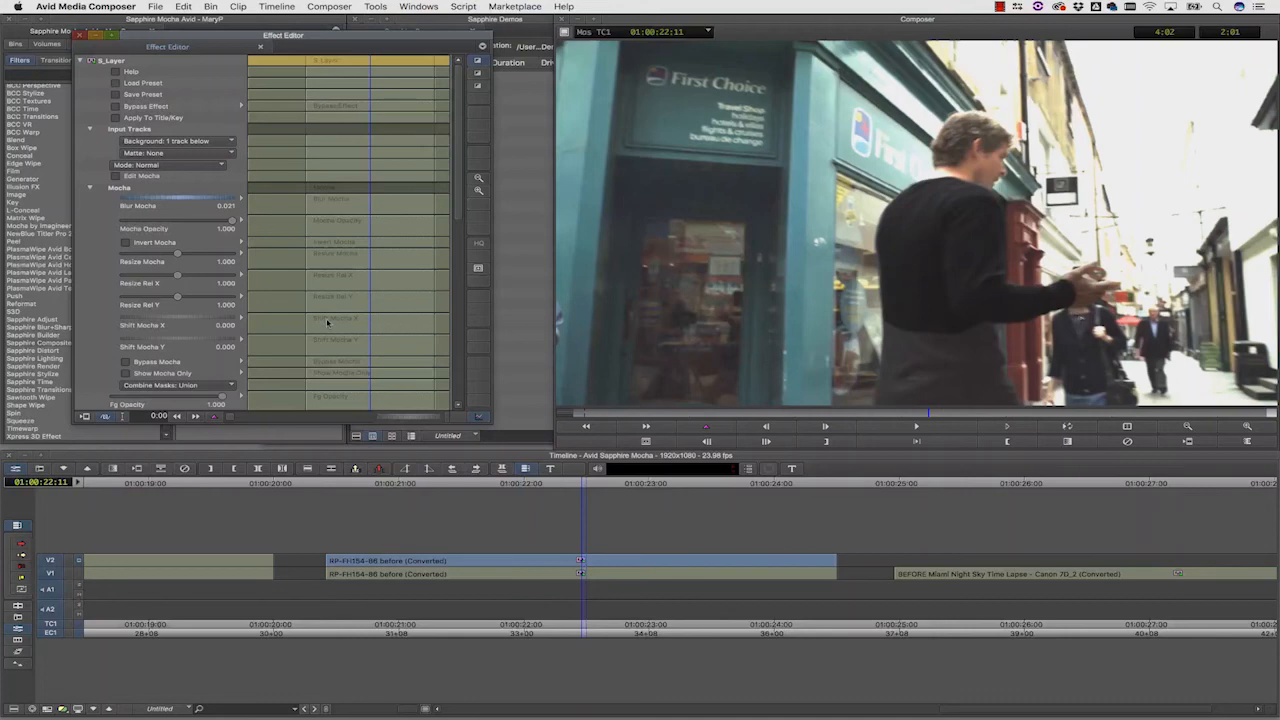
Scroll down the S_Layer parameters in the Effect Editor after returning from Mocha
{"action": "scroll", "scroll_direction": "down", "scroll_amount": 3}
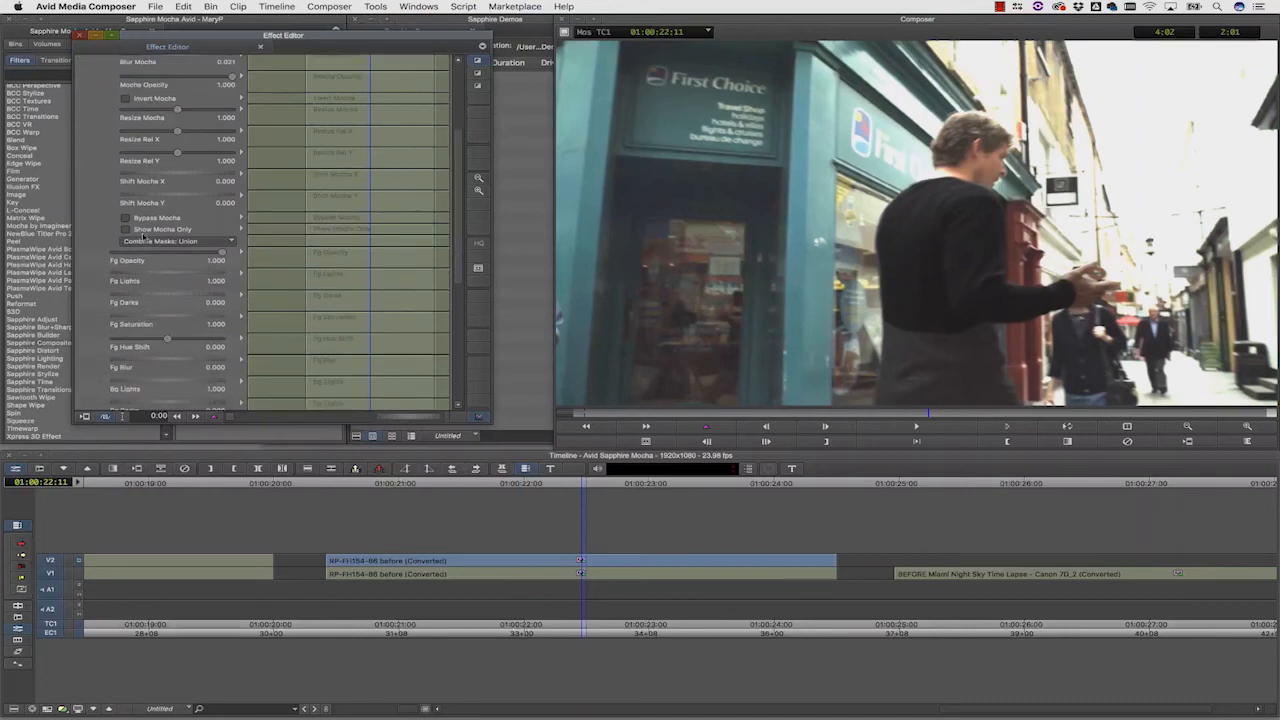